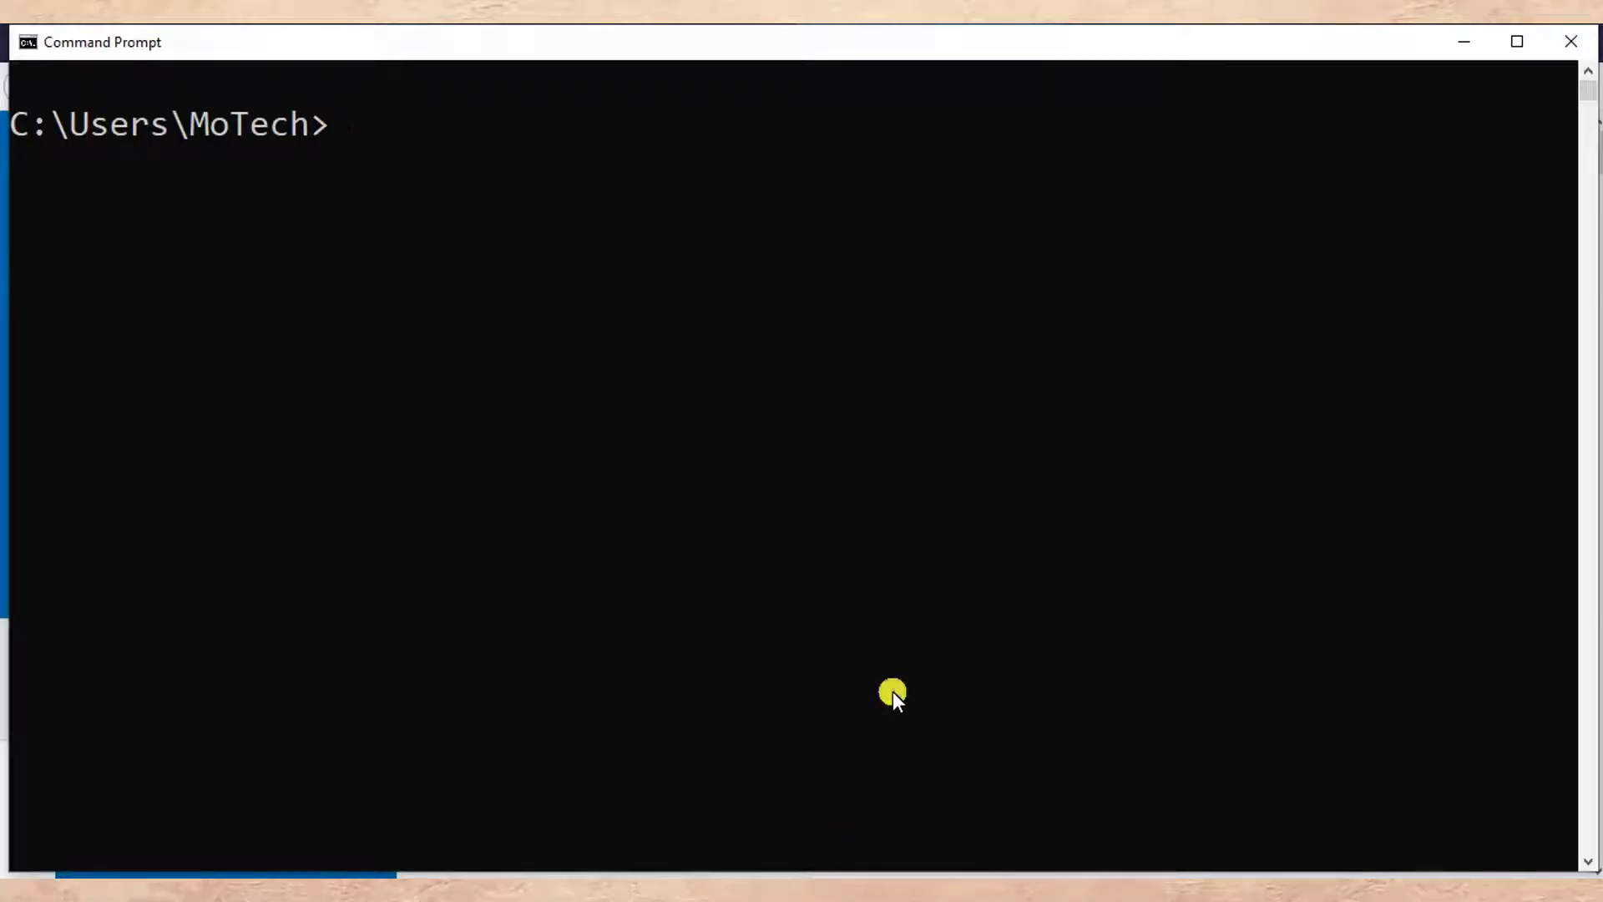
Step: Run 'pip install pytesseract' in Command Prompt
{"action": "type", "text": "pip install pytesseract"}
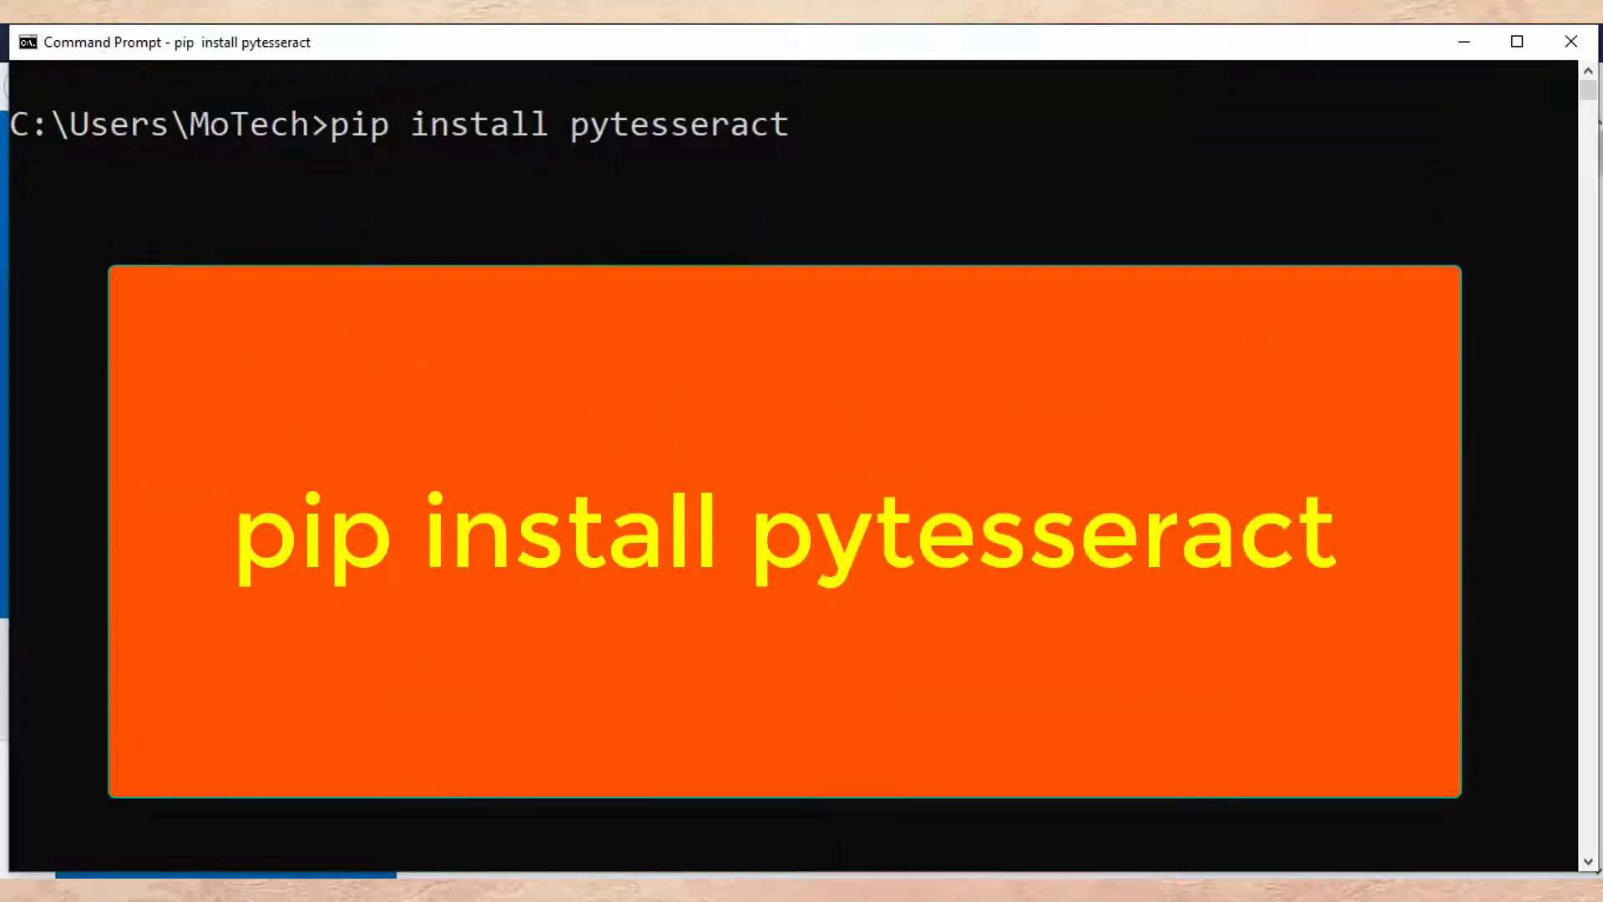
{"action": "key", "text": "enter"}
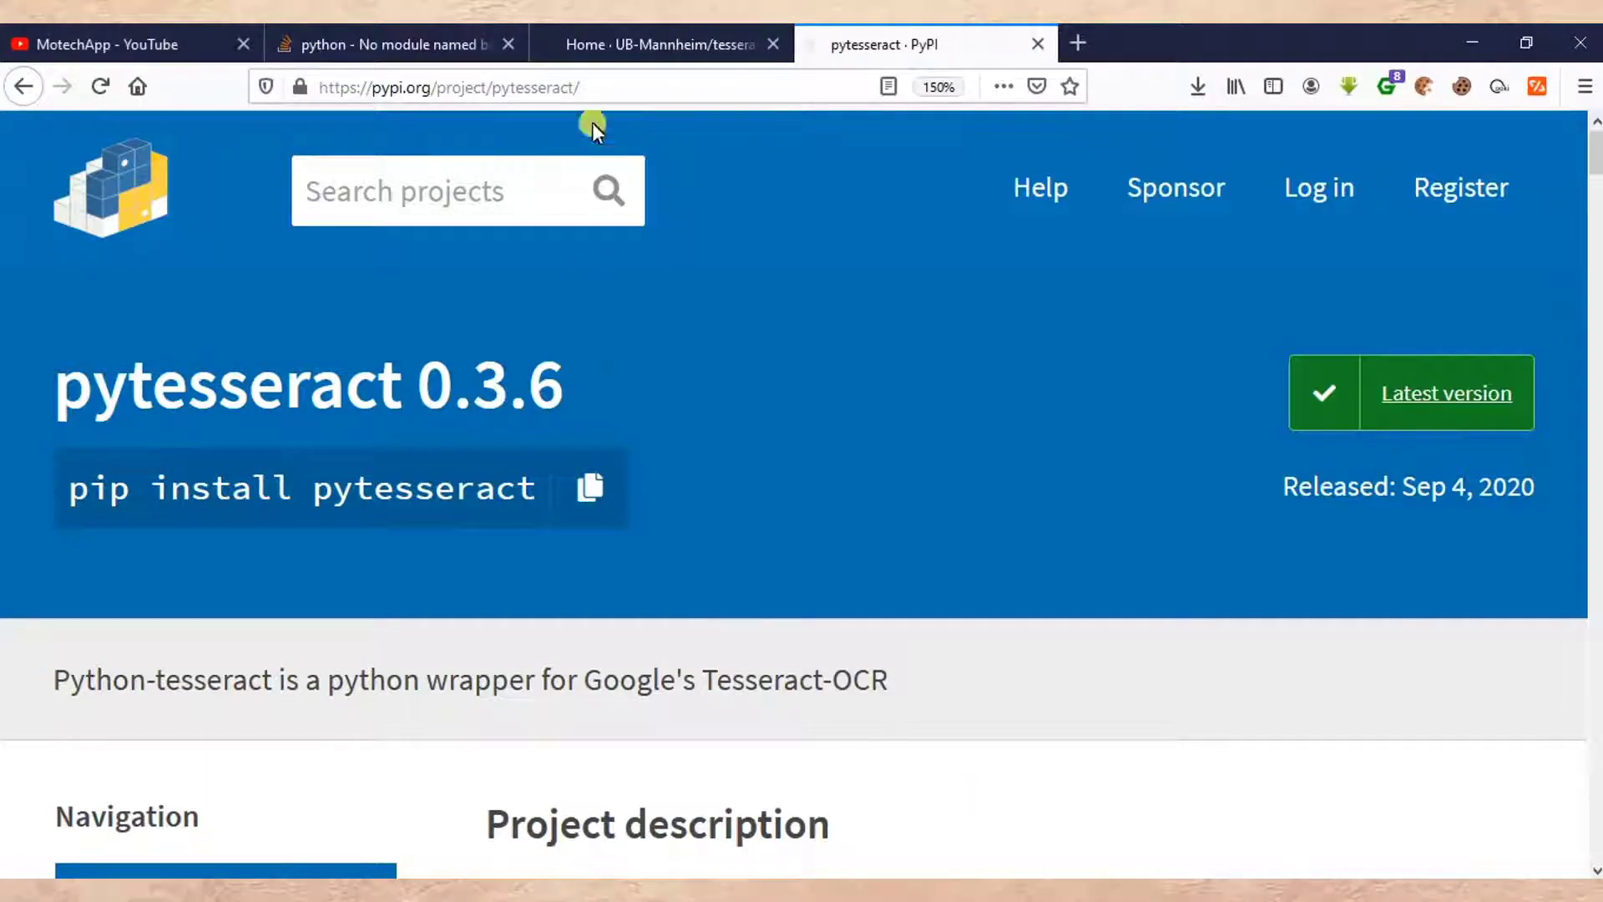
Step: Switch to the UB-Mannheim Tesseract wiki tab showing the 32-bit and 64-bit installers
{"action": "left_click", "coordinate": [662, 44]}
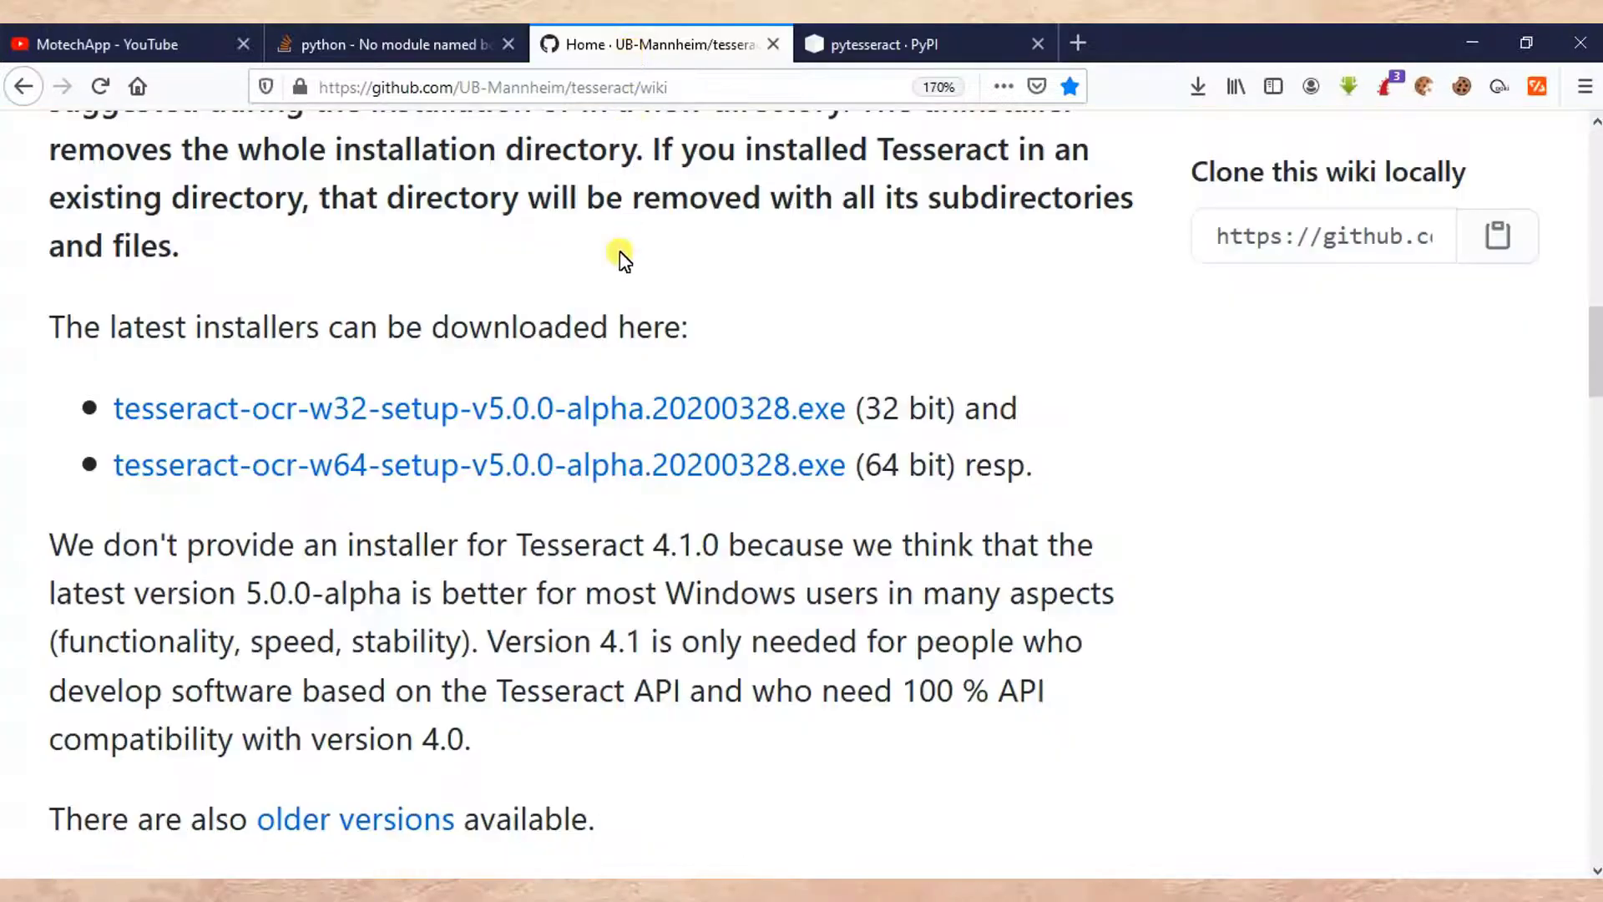
{"action": "mouse_move", "coordinate": [415, 92]}
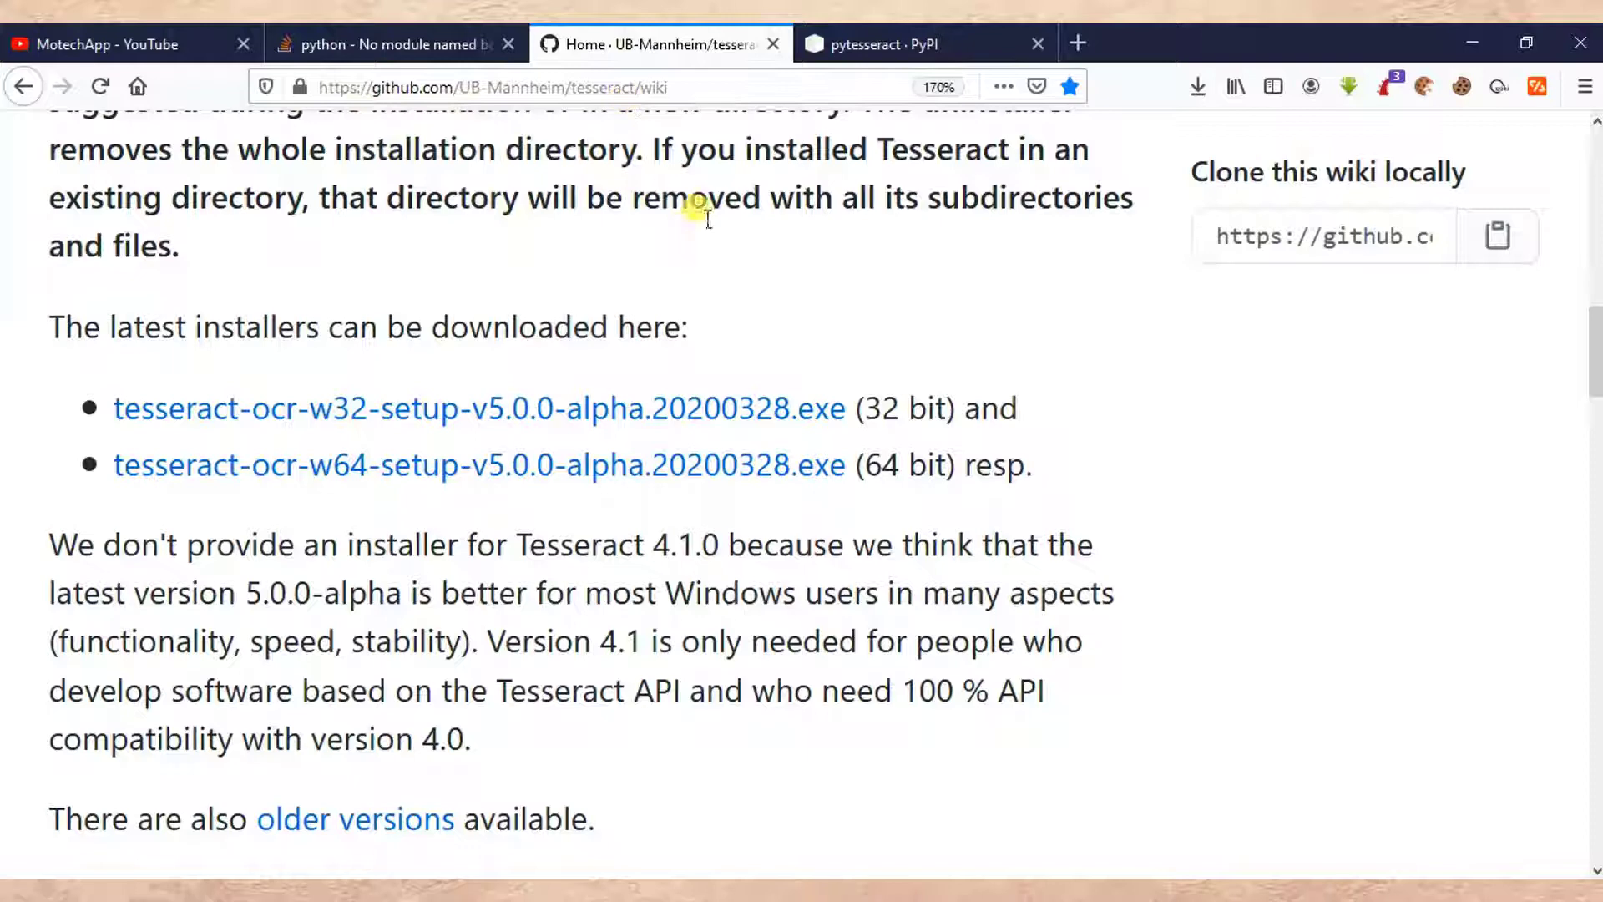
{"action": "mouse_move", "coordinate": [741, 315]}
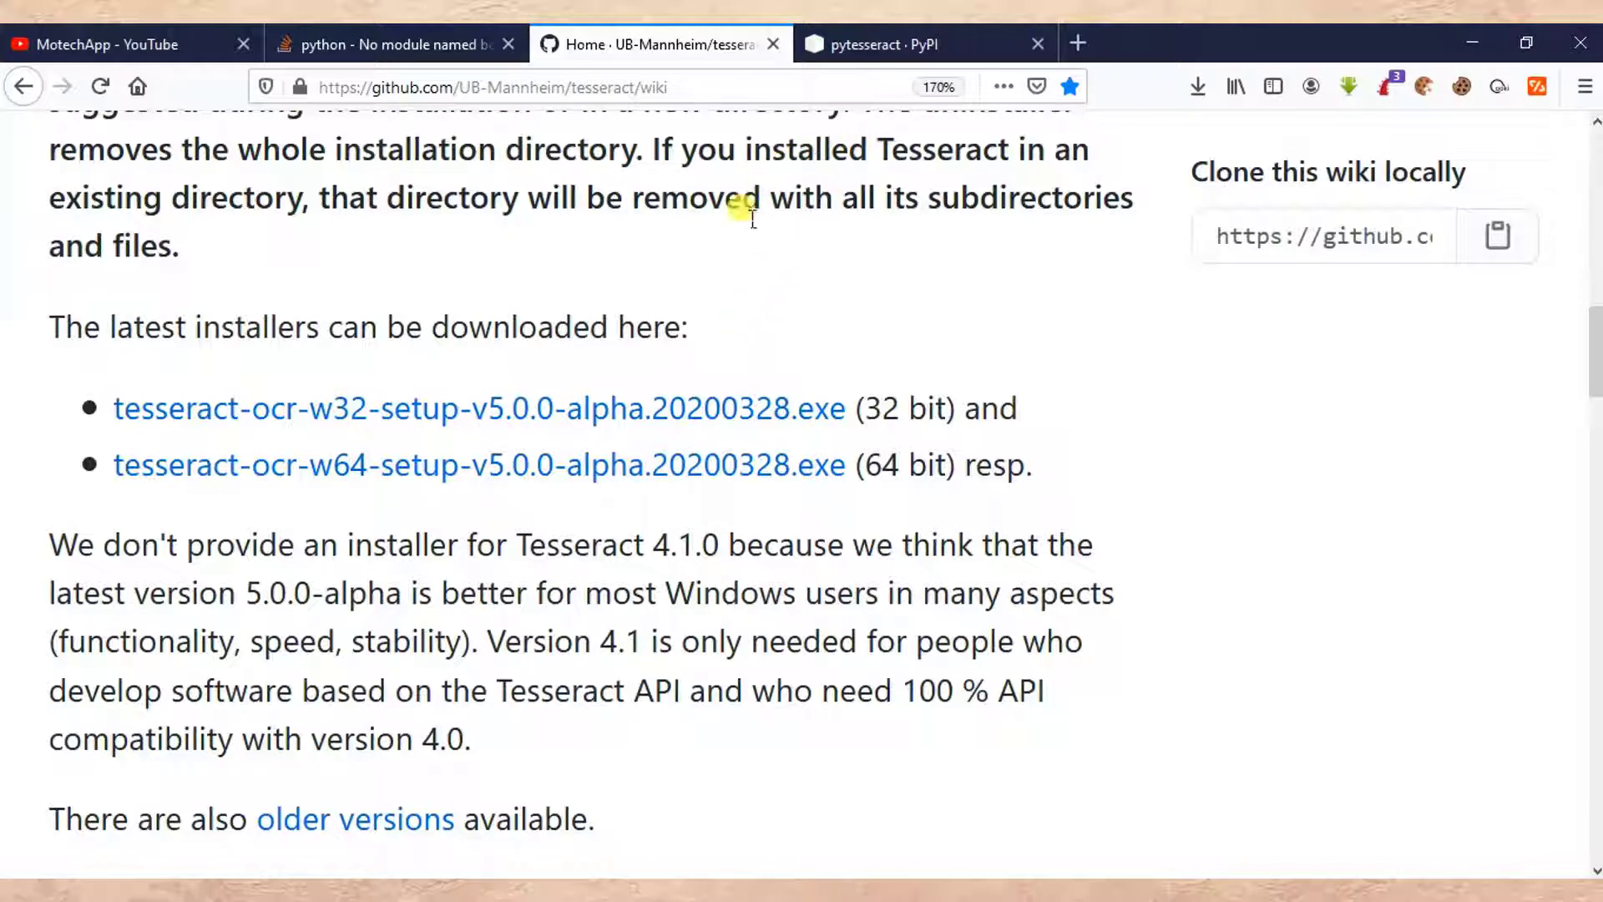
{"action": "mouse_move", "coordinate": [663, 391]}
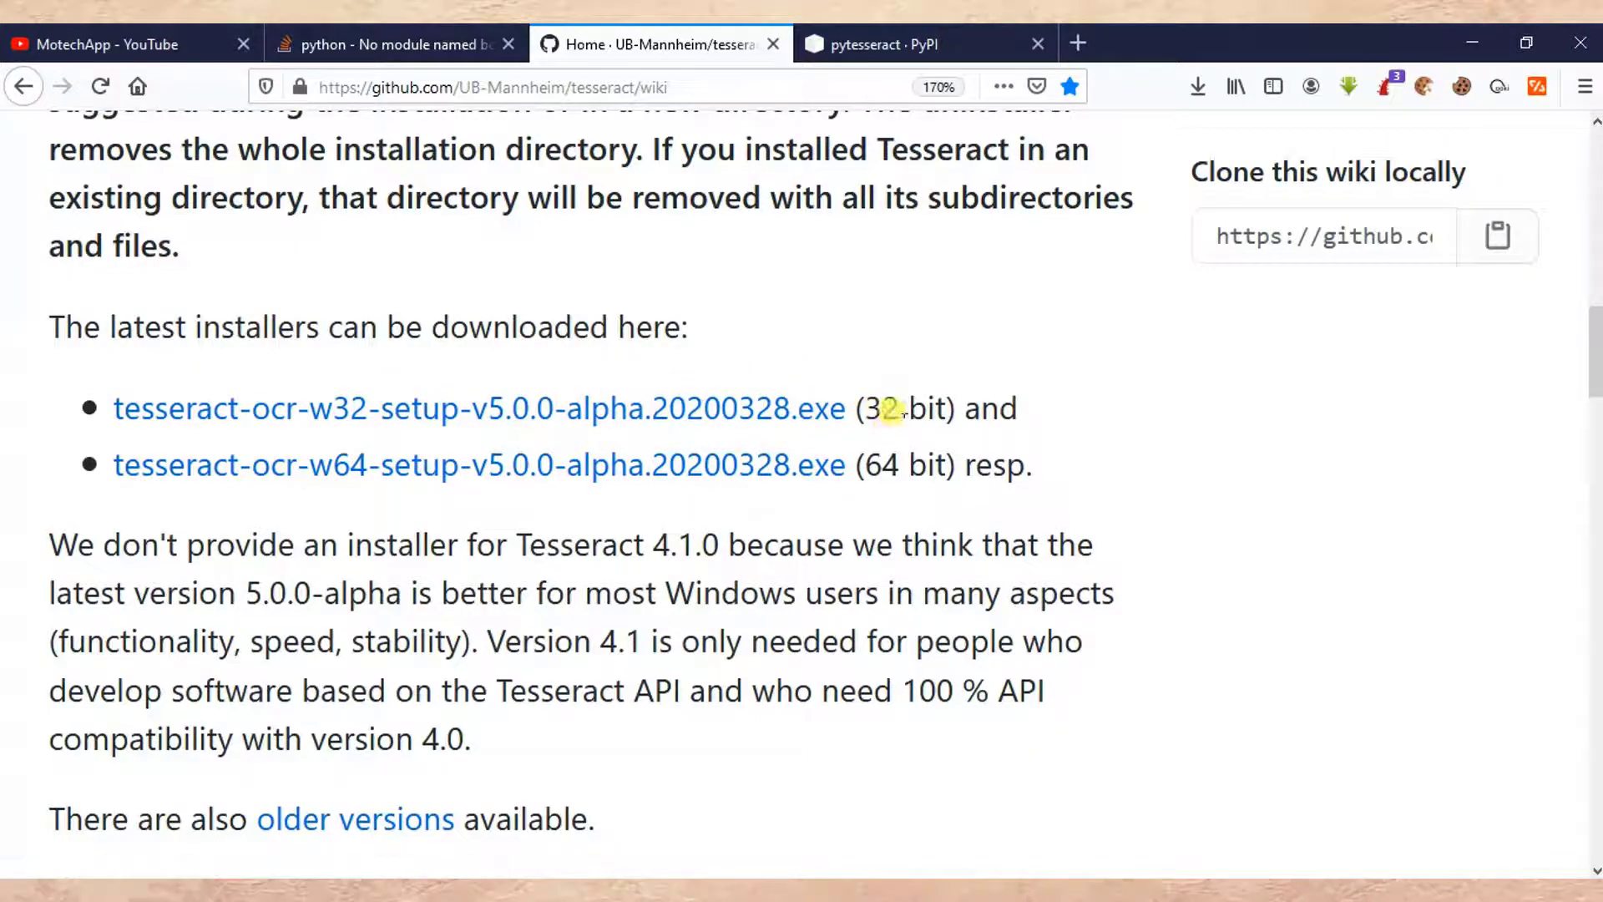
{"action": "mouse_move", "coordinate": [895, 487]}
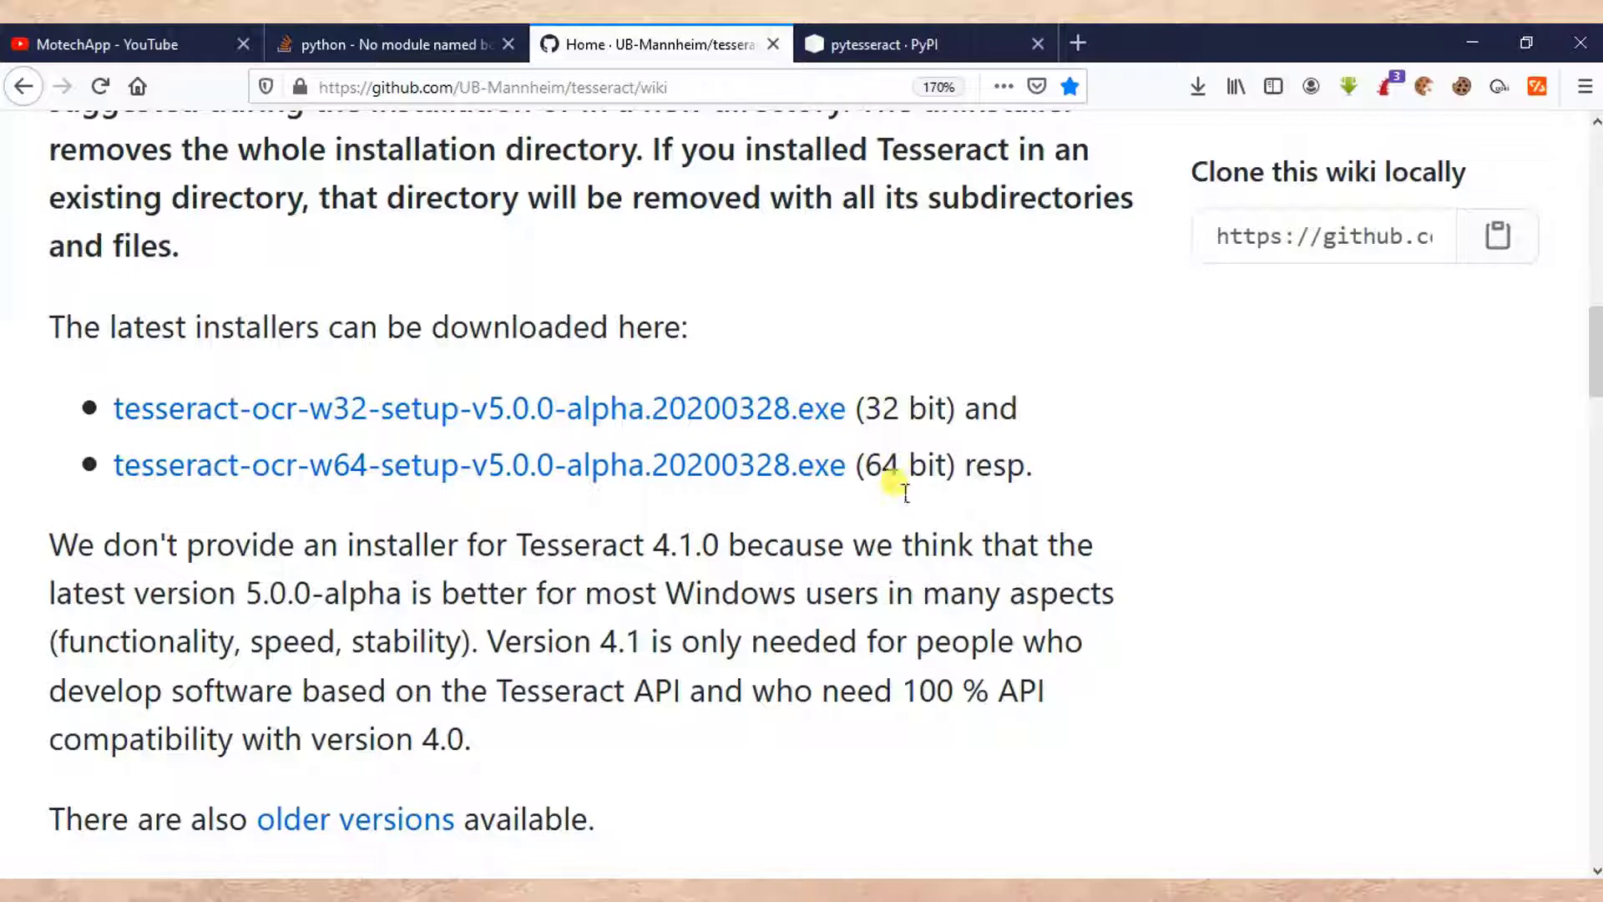
{"action": "mouse_move", "coordinate": [670, 471]}
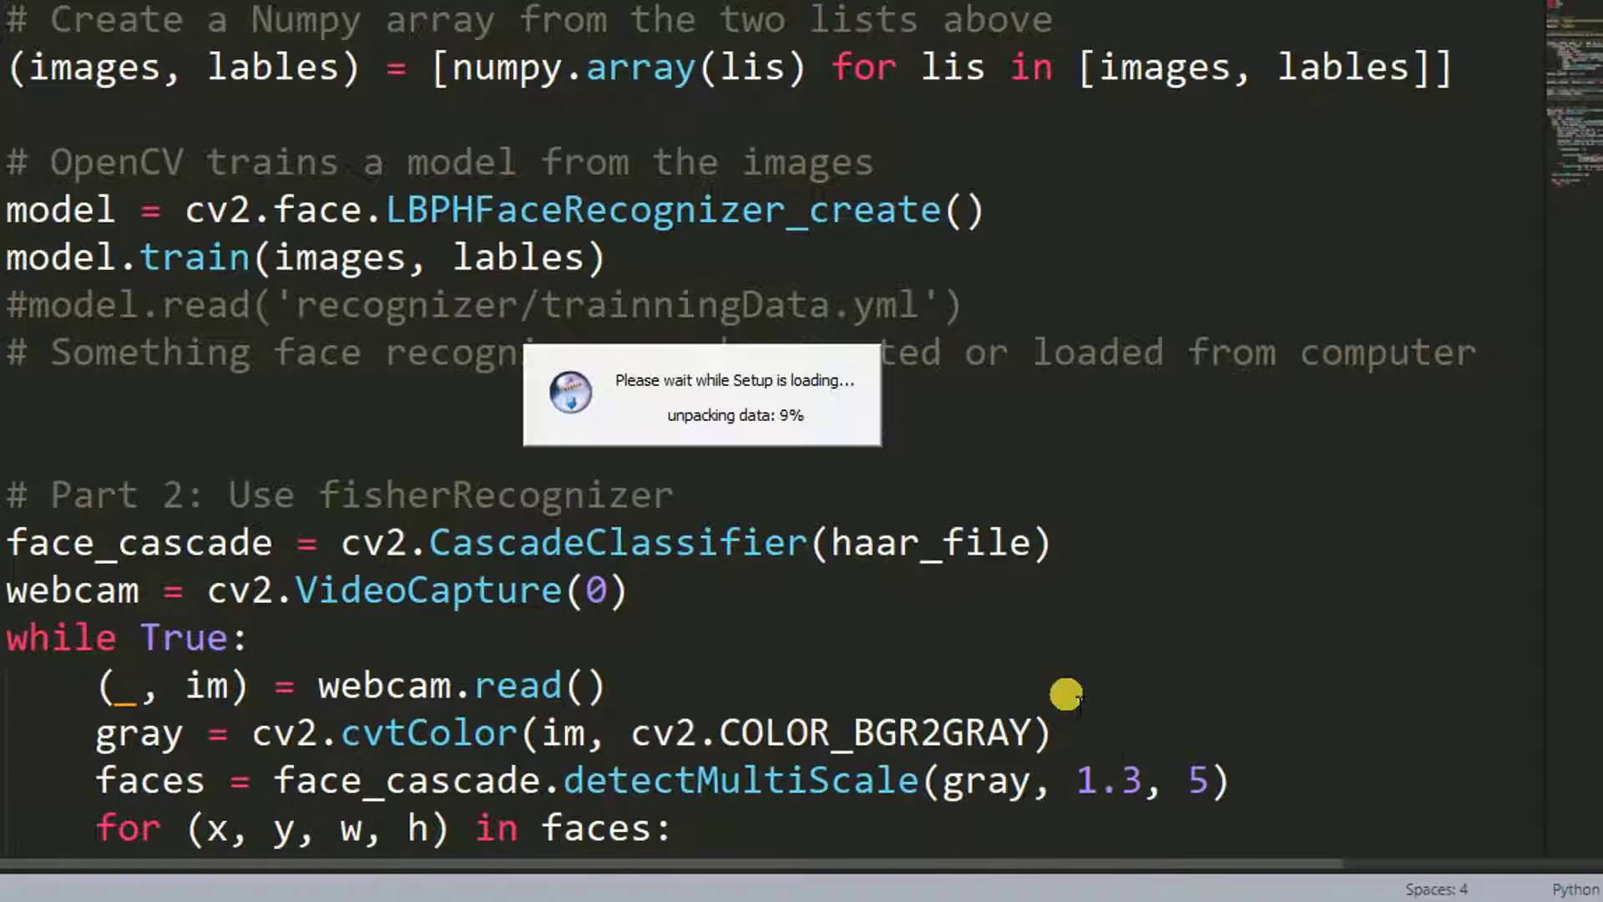
{"action": "mouse_move", "coordinate": [850, 564]}
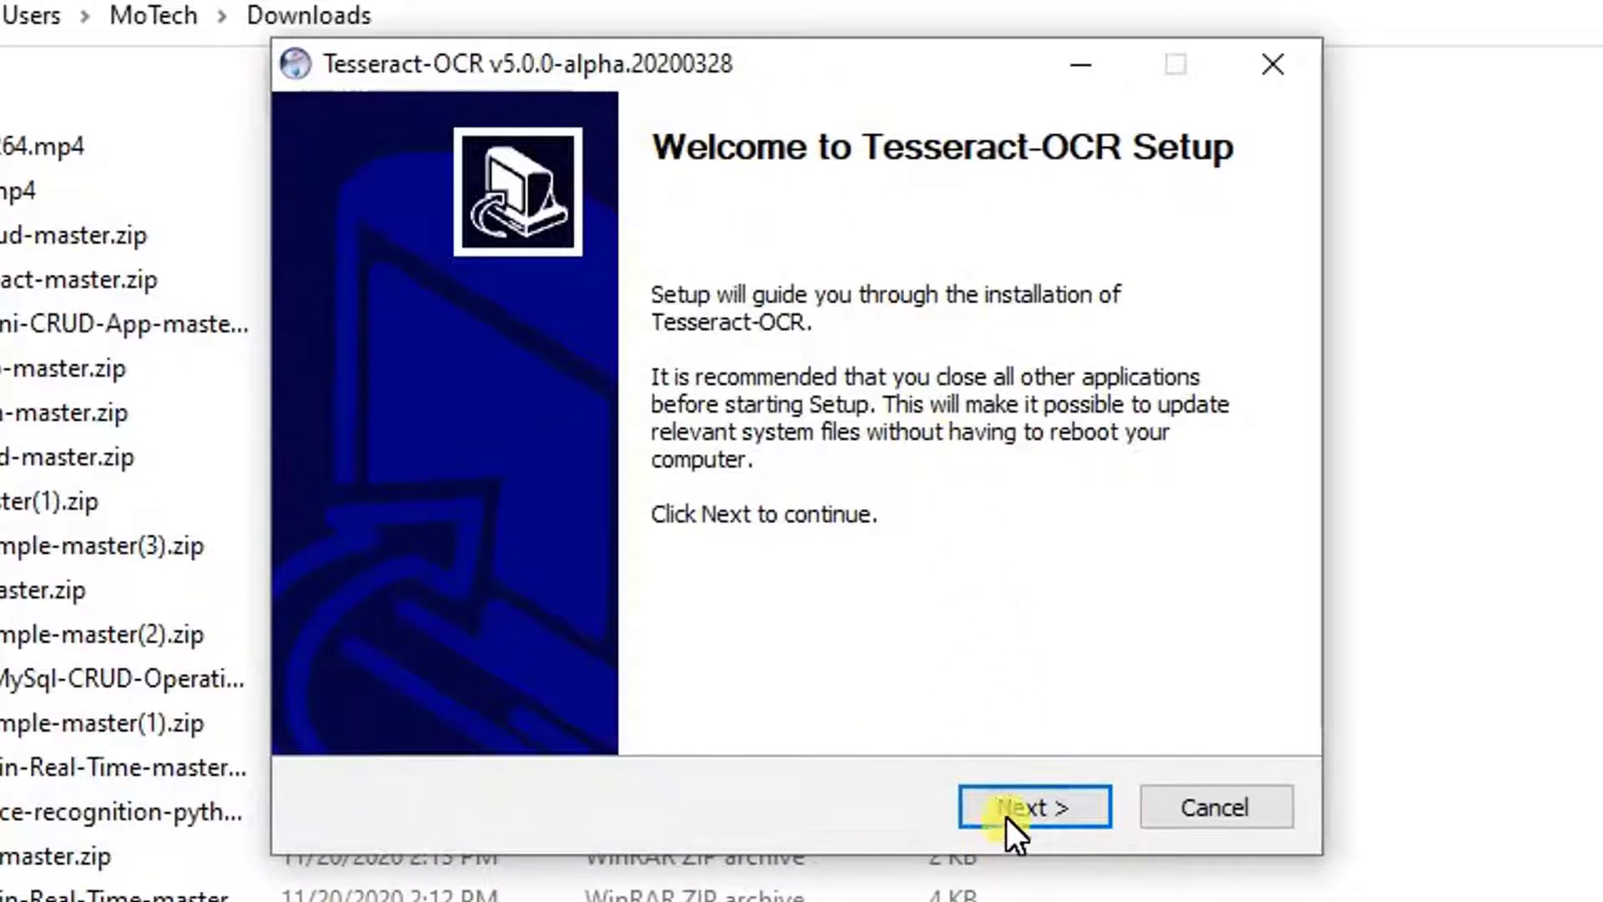
Step: Run Tesseract-OCR setup just for me, keeping default components and AppData Local folder
{"action": "left_click", "coordinate": [1033, 806]}
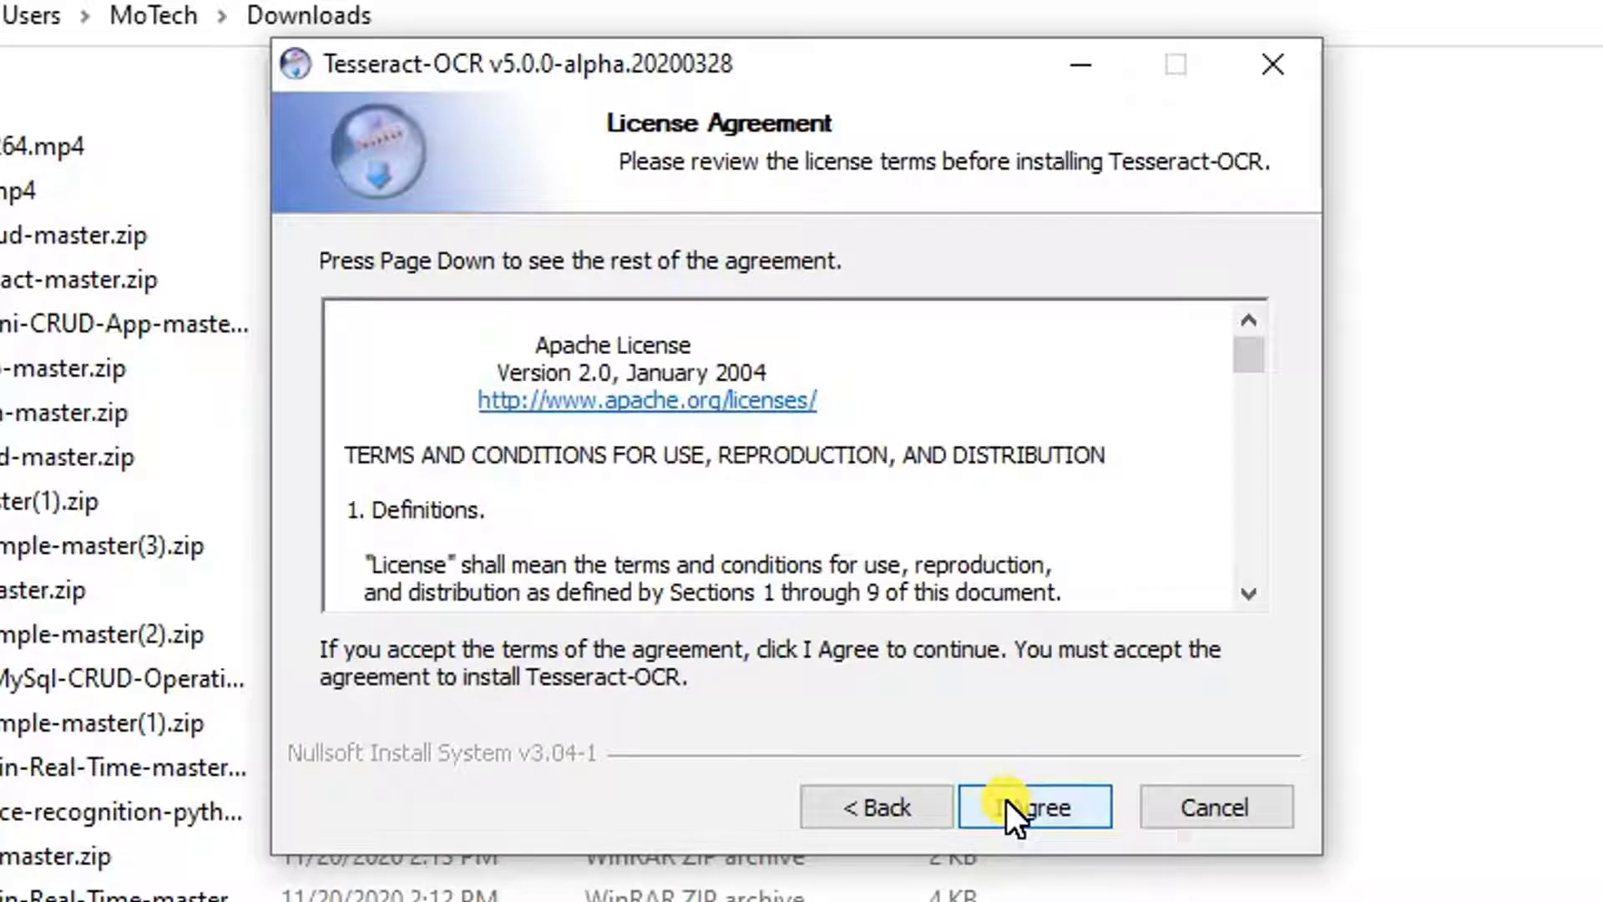
{"action": "left_click", "coordinate": [1036, 807]}
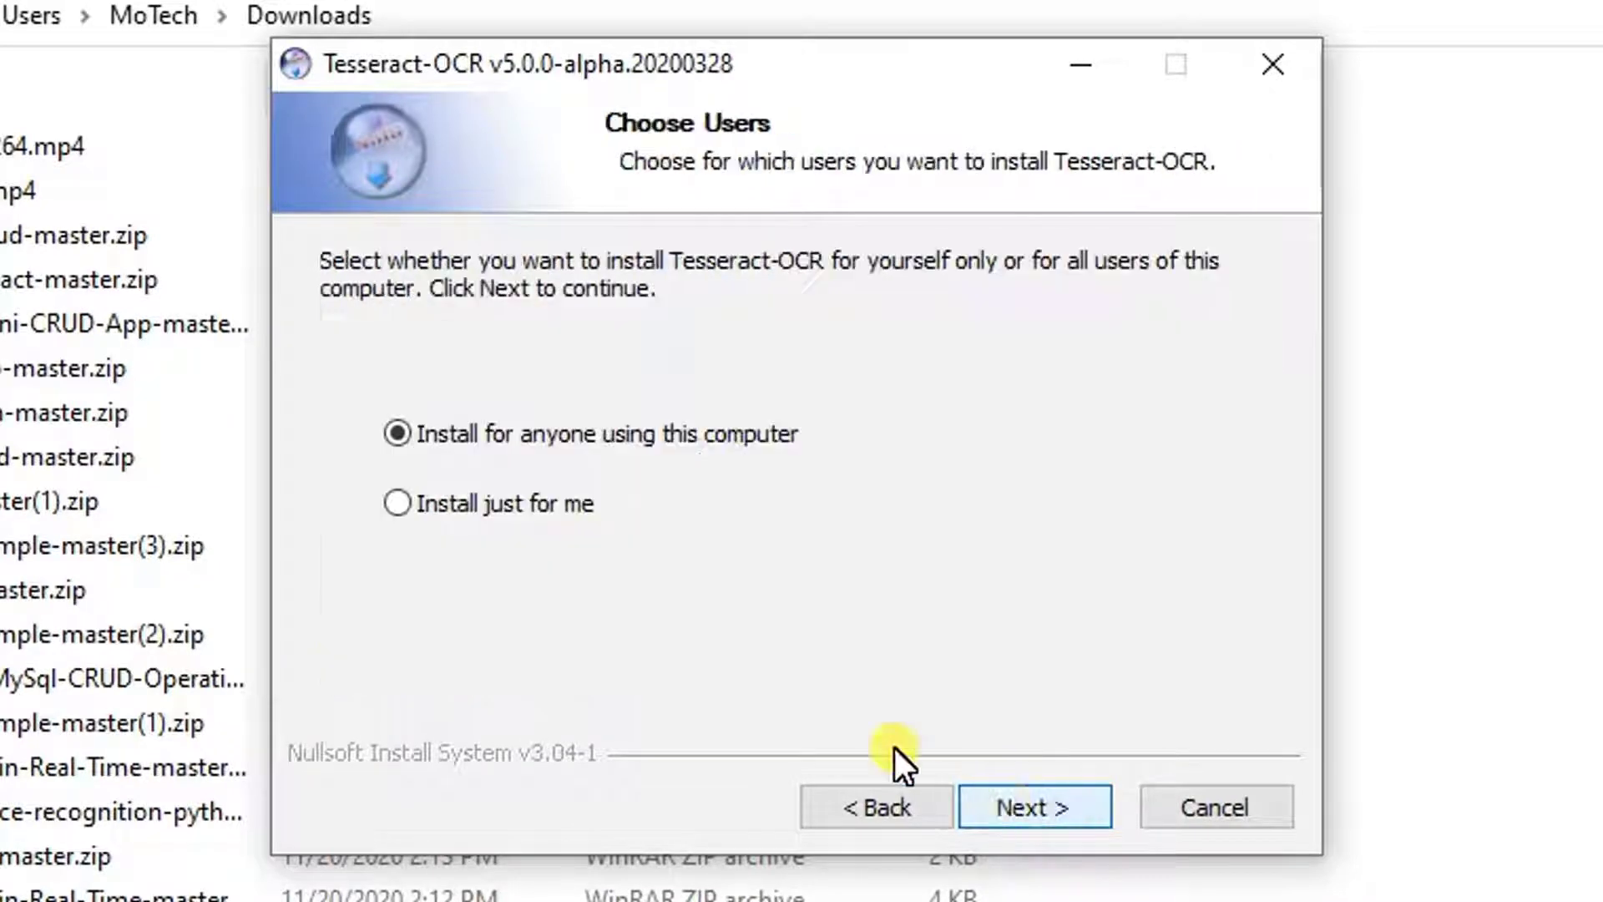
{"action": "left_click", "coordinate": [396, 503]}
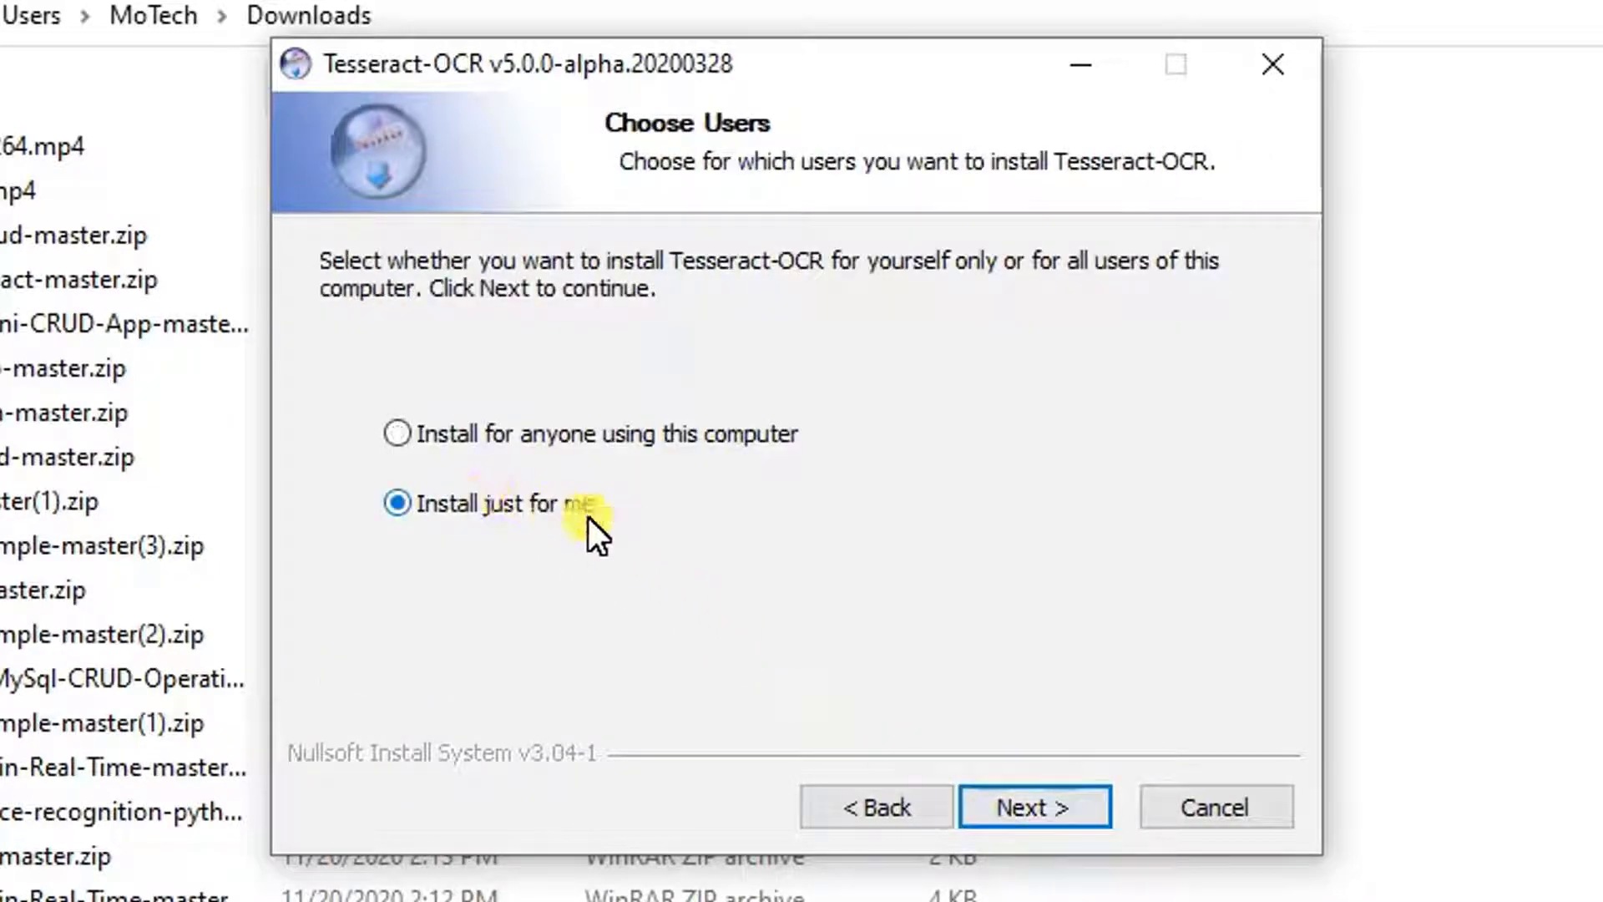
{"action": "left_click", "coordinate": [1034, 807]}
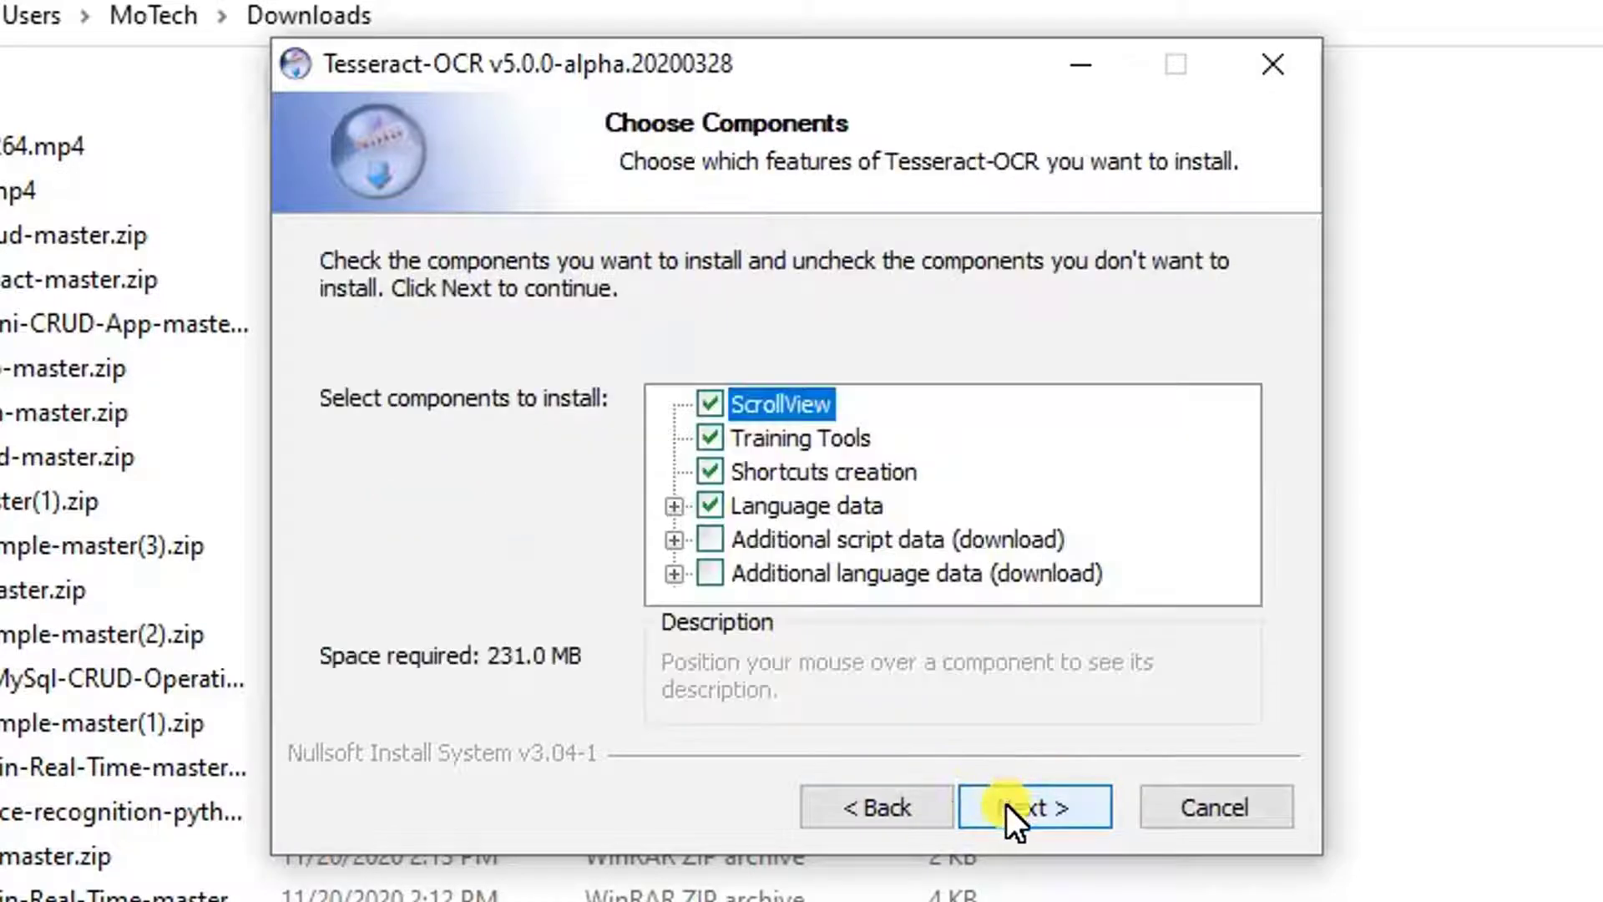
{"action": "left_click", "coordinate": [1033, 806]}
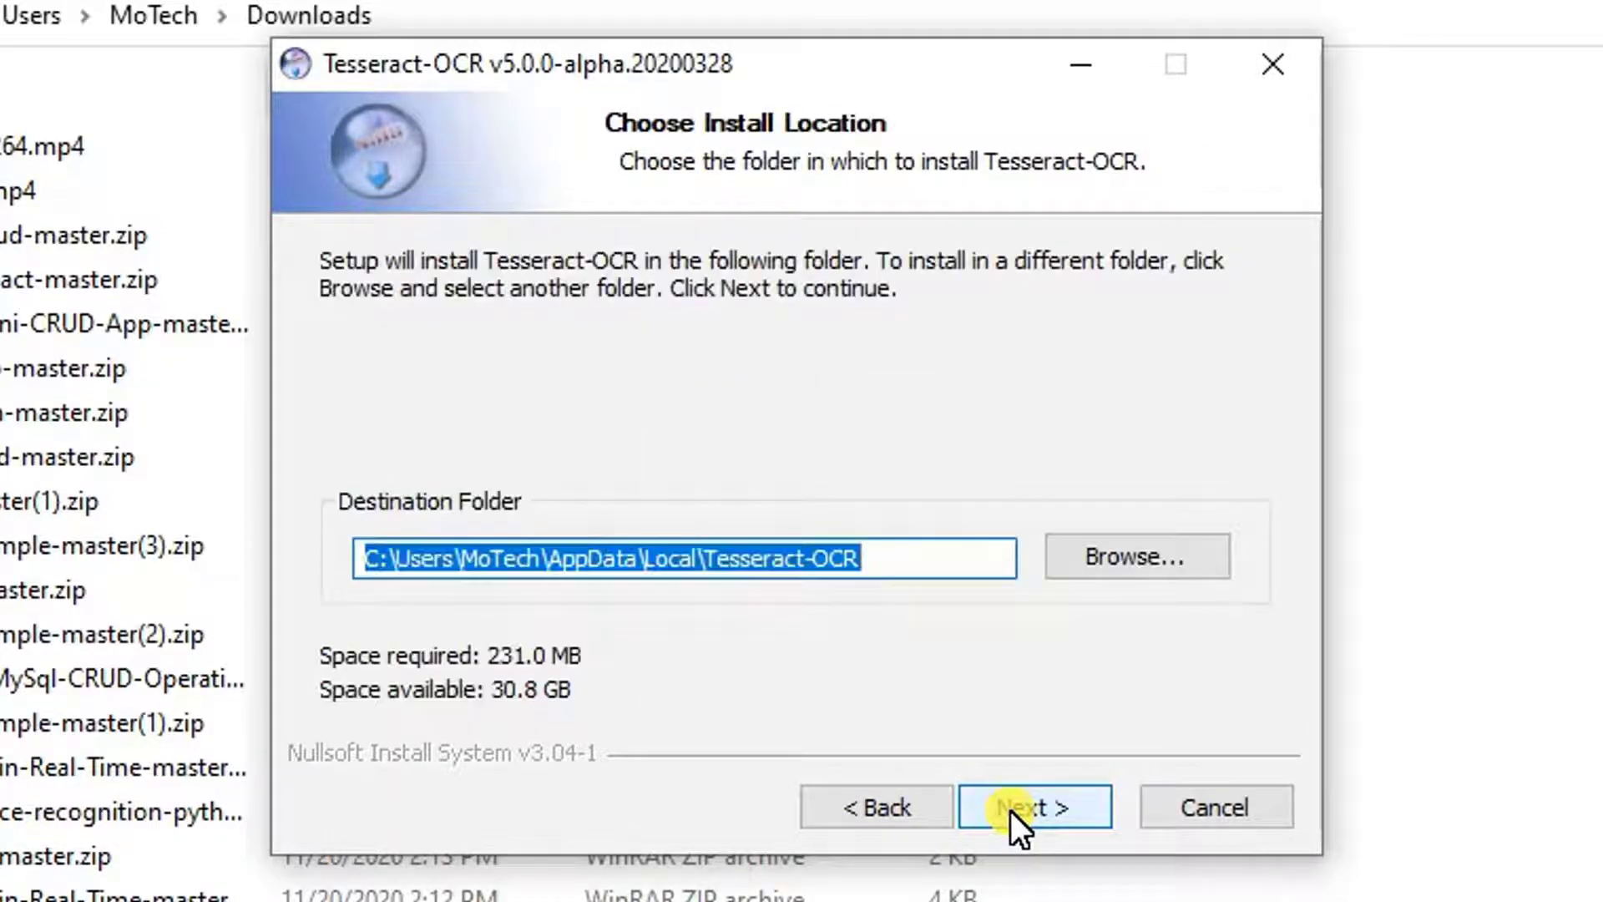
{"action": "left_click", "coordinate": [898, 558]}
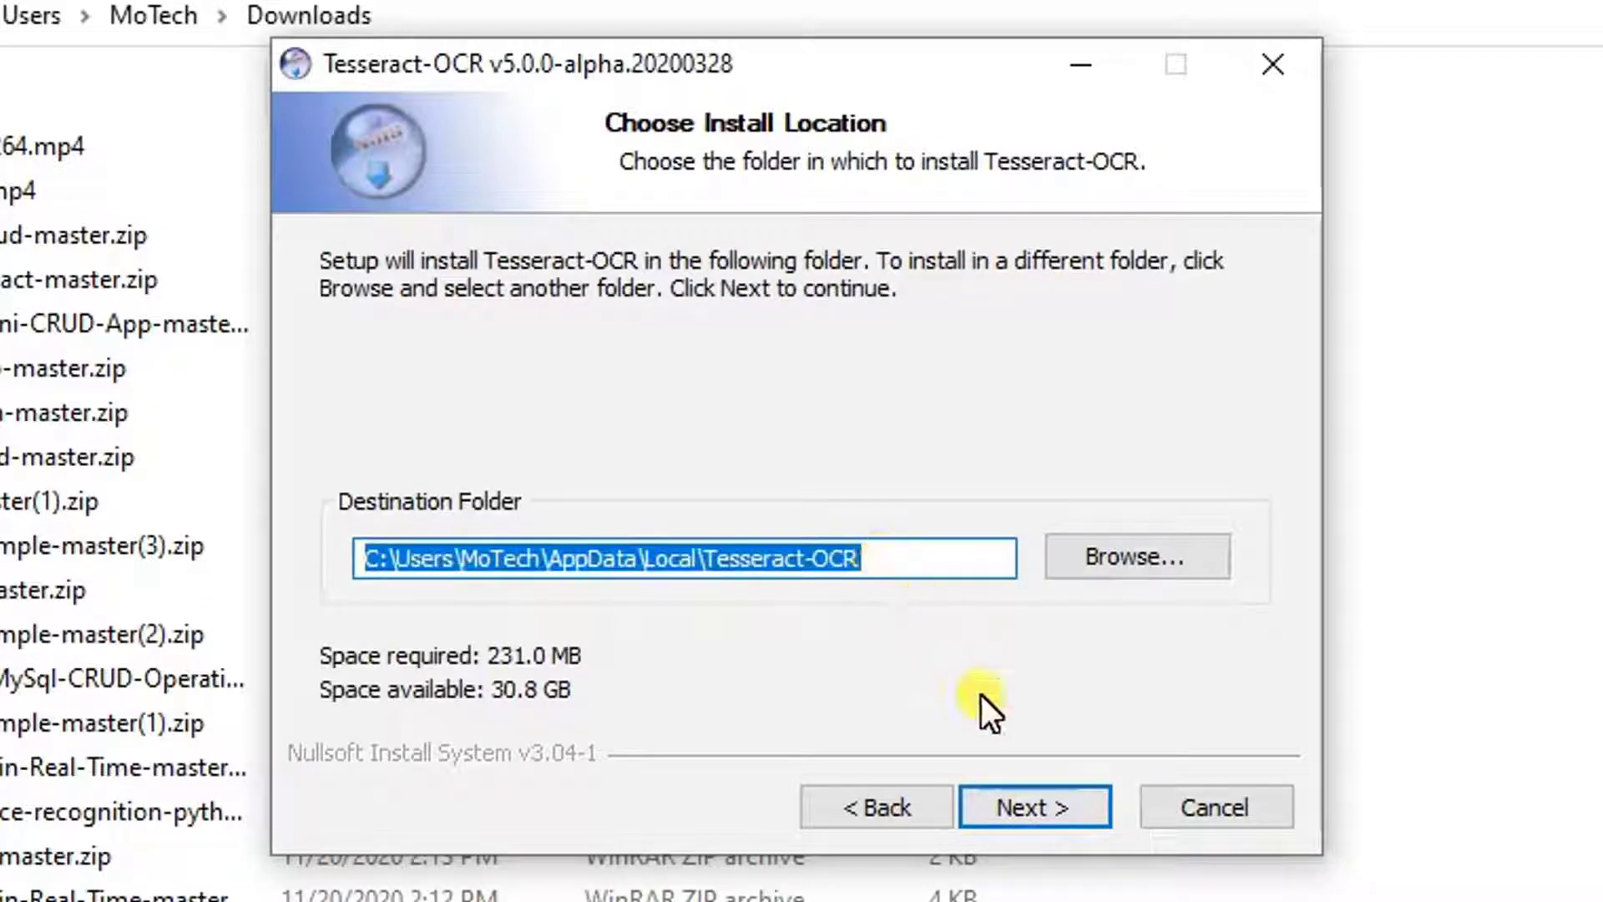
{"action": "left_click", "coordinate": [1034, 806]}
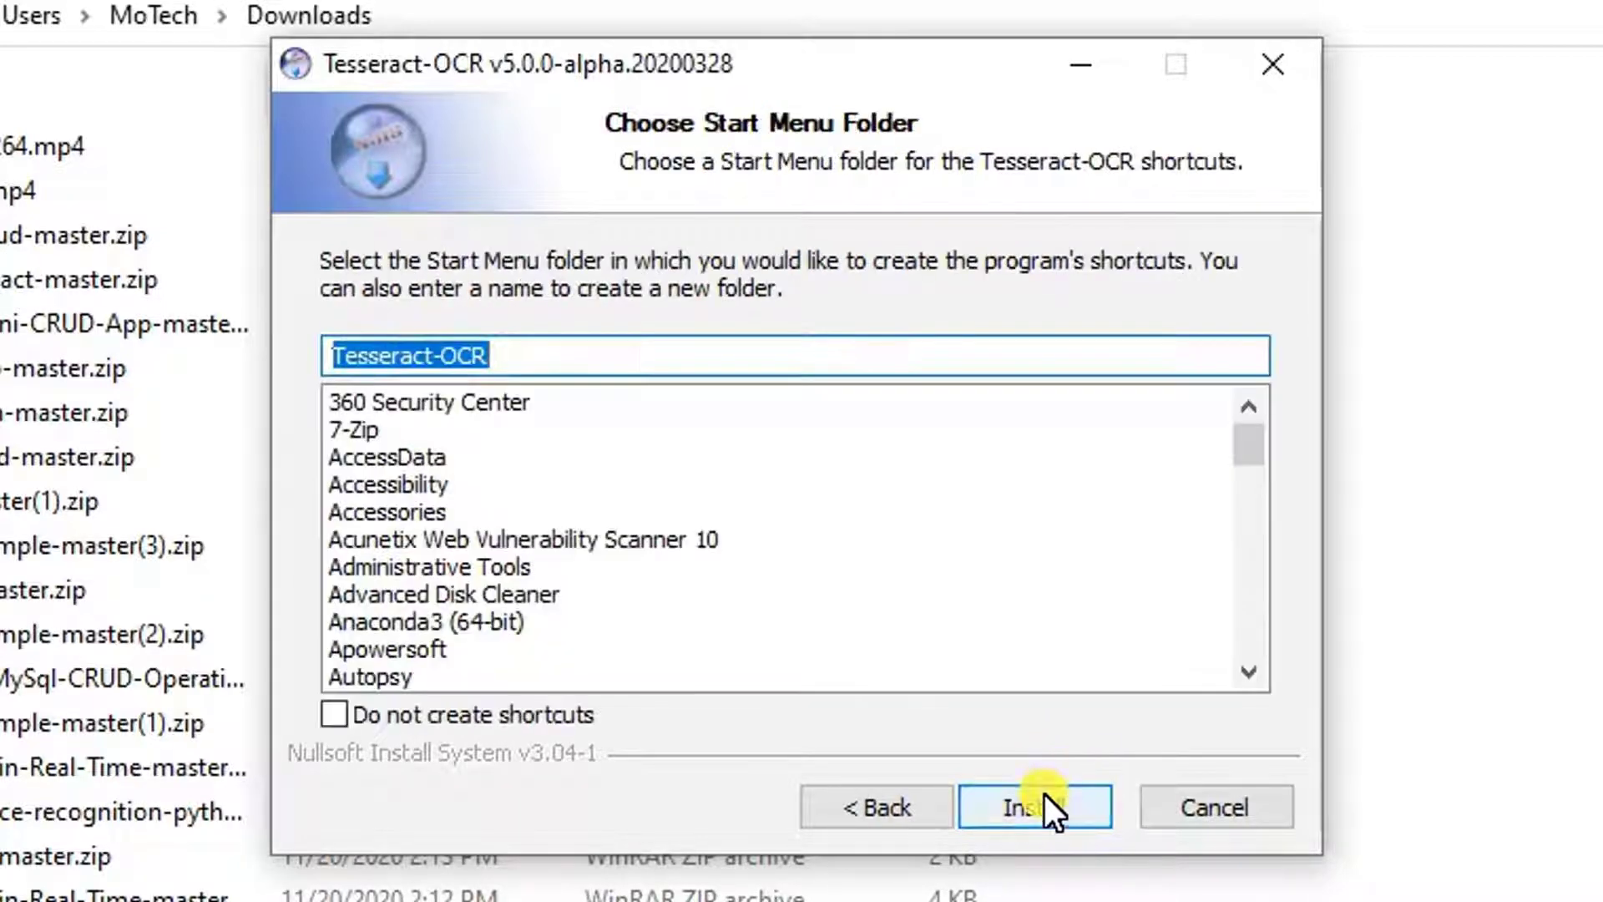
{"action": "left_click", "coordinate": [1035, 806]}
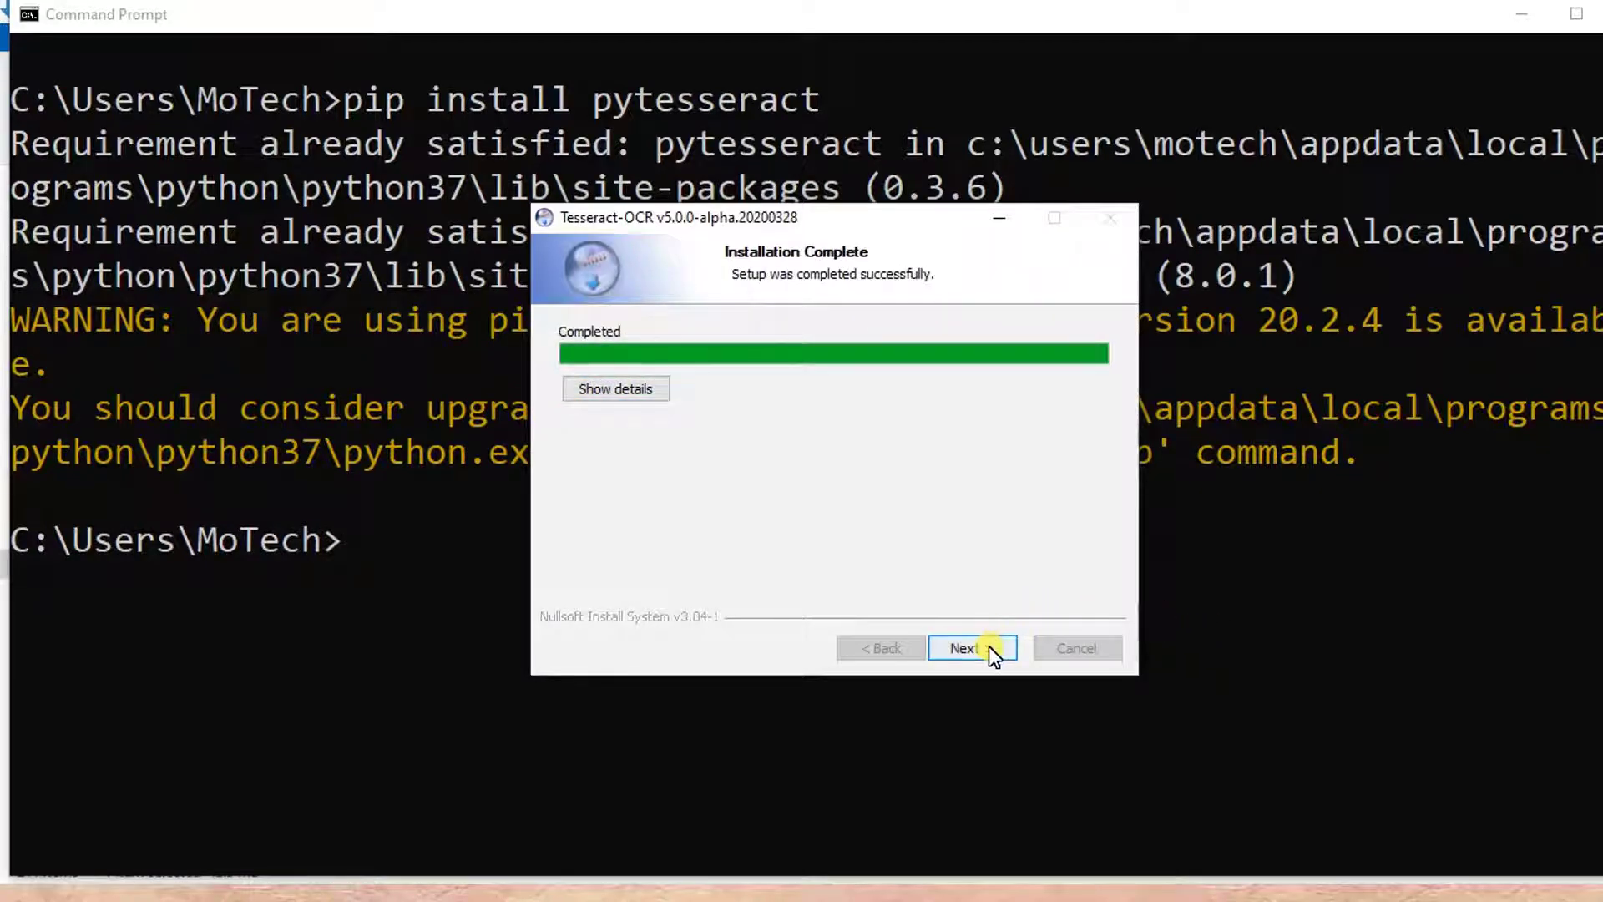
Step: Finish the Tesseract-OCR installer and bring up the FYP File Explorer window
{"action": "left_click", "coordinate": [972, 648]}
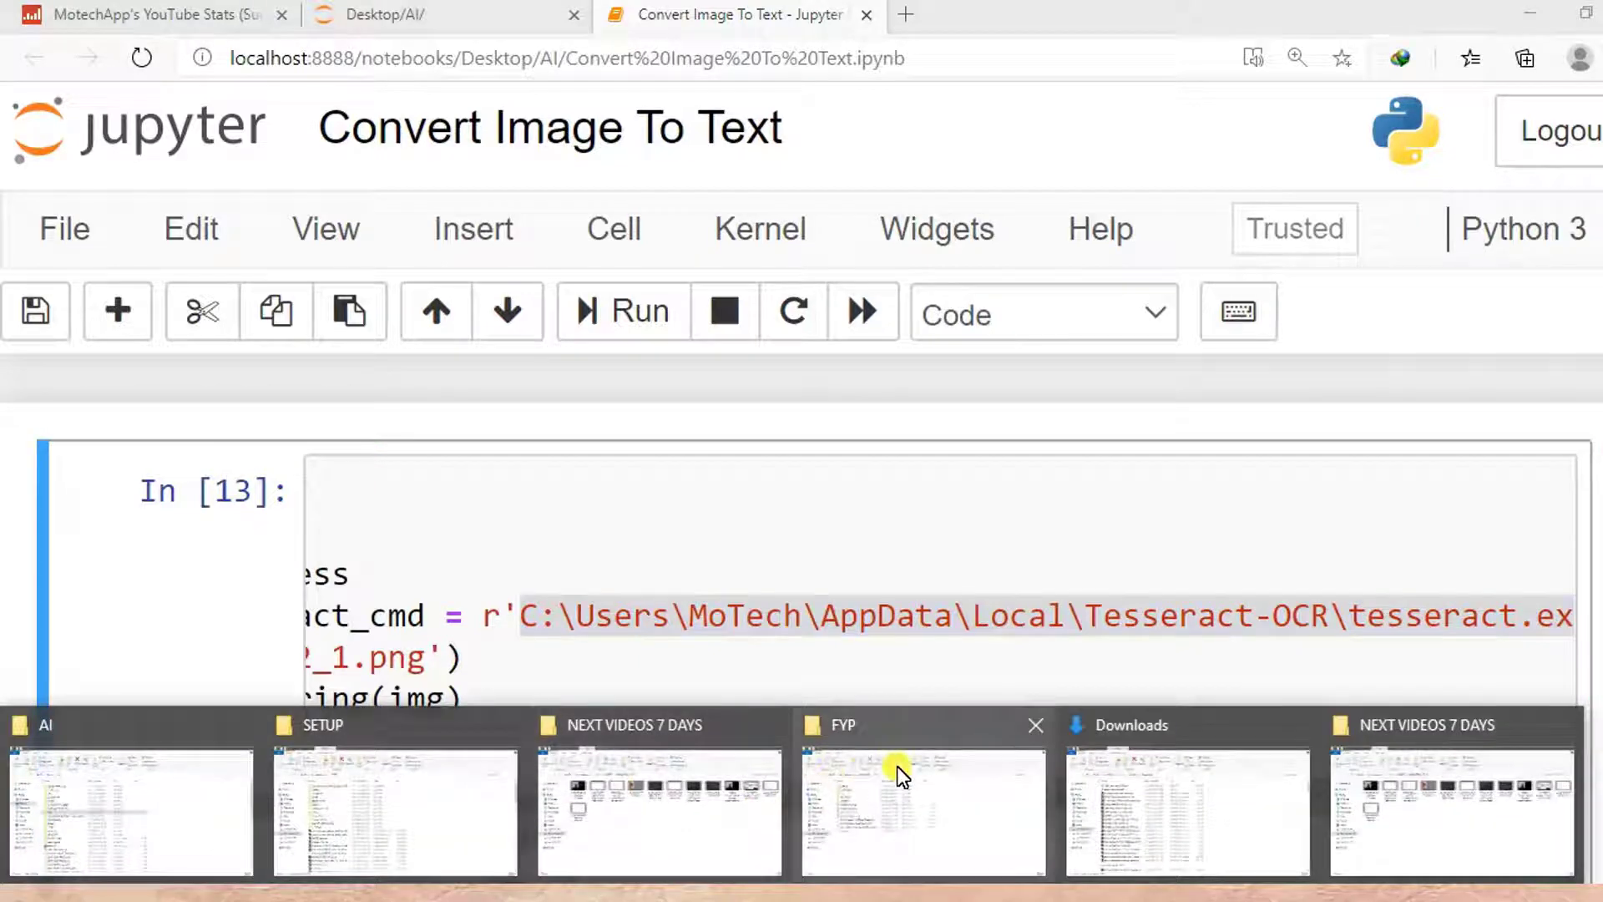
{"action": "left_click", "coordinate": [900, 774]}
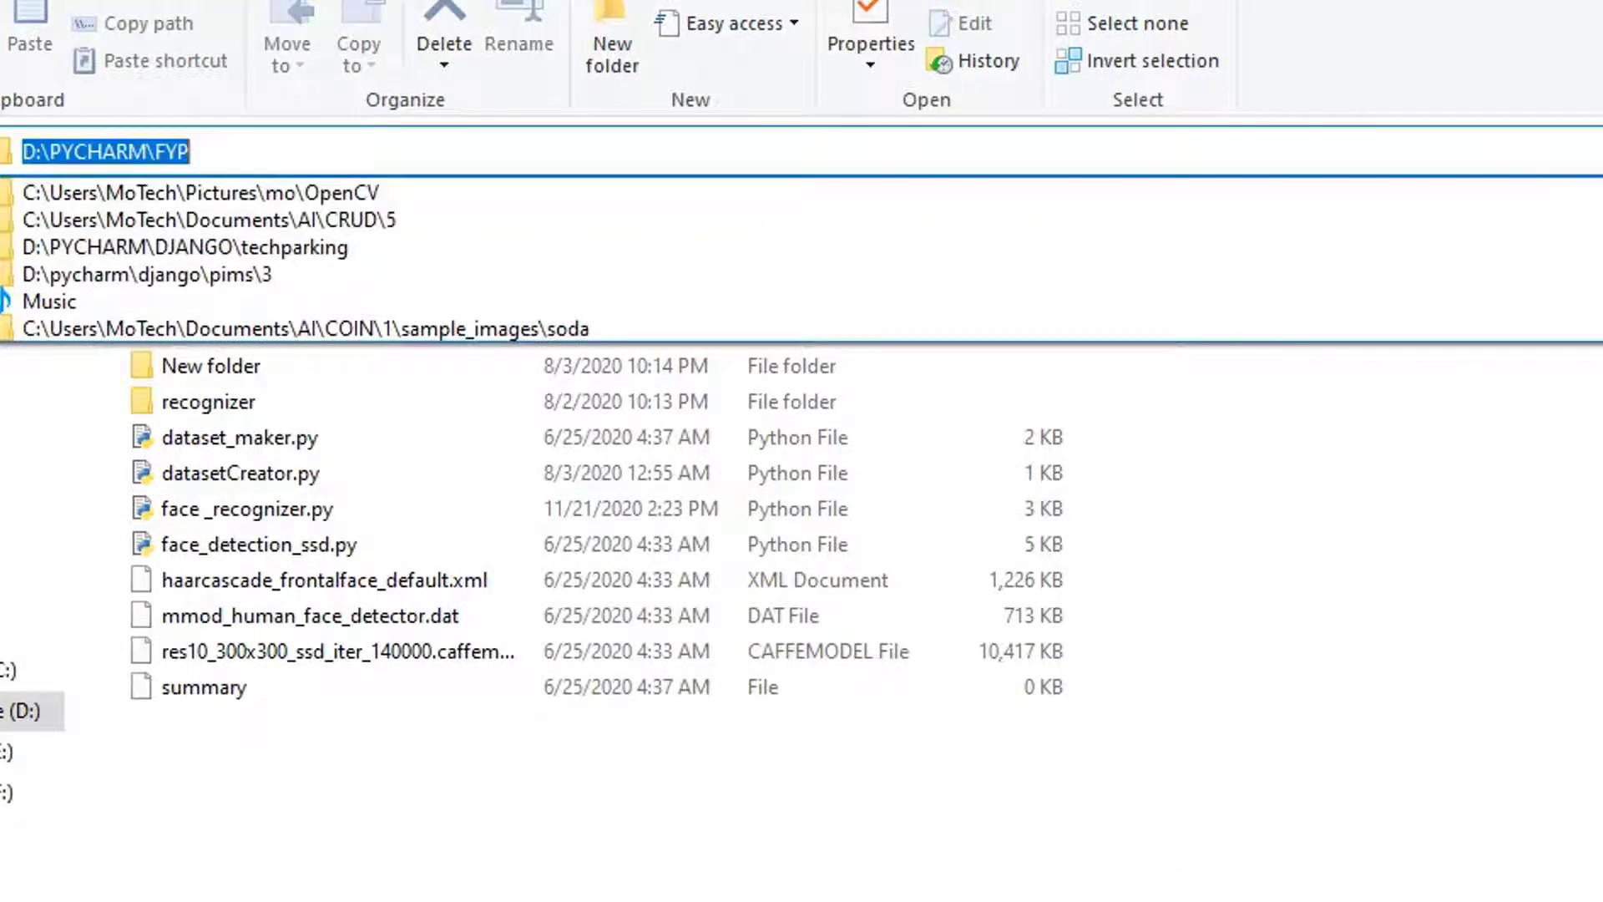
Step: Go to C:\Users\MoTech\AppData\Local\Tesseract-OCR in the Explorer address bar
{"action": "type", "text": "C:\\Users\\MoTech\\AppData\\Local\\Tesseract-OCR\\tesseract.ex"}
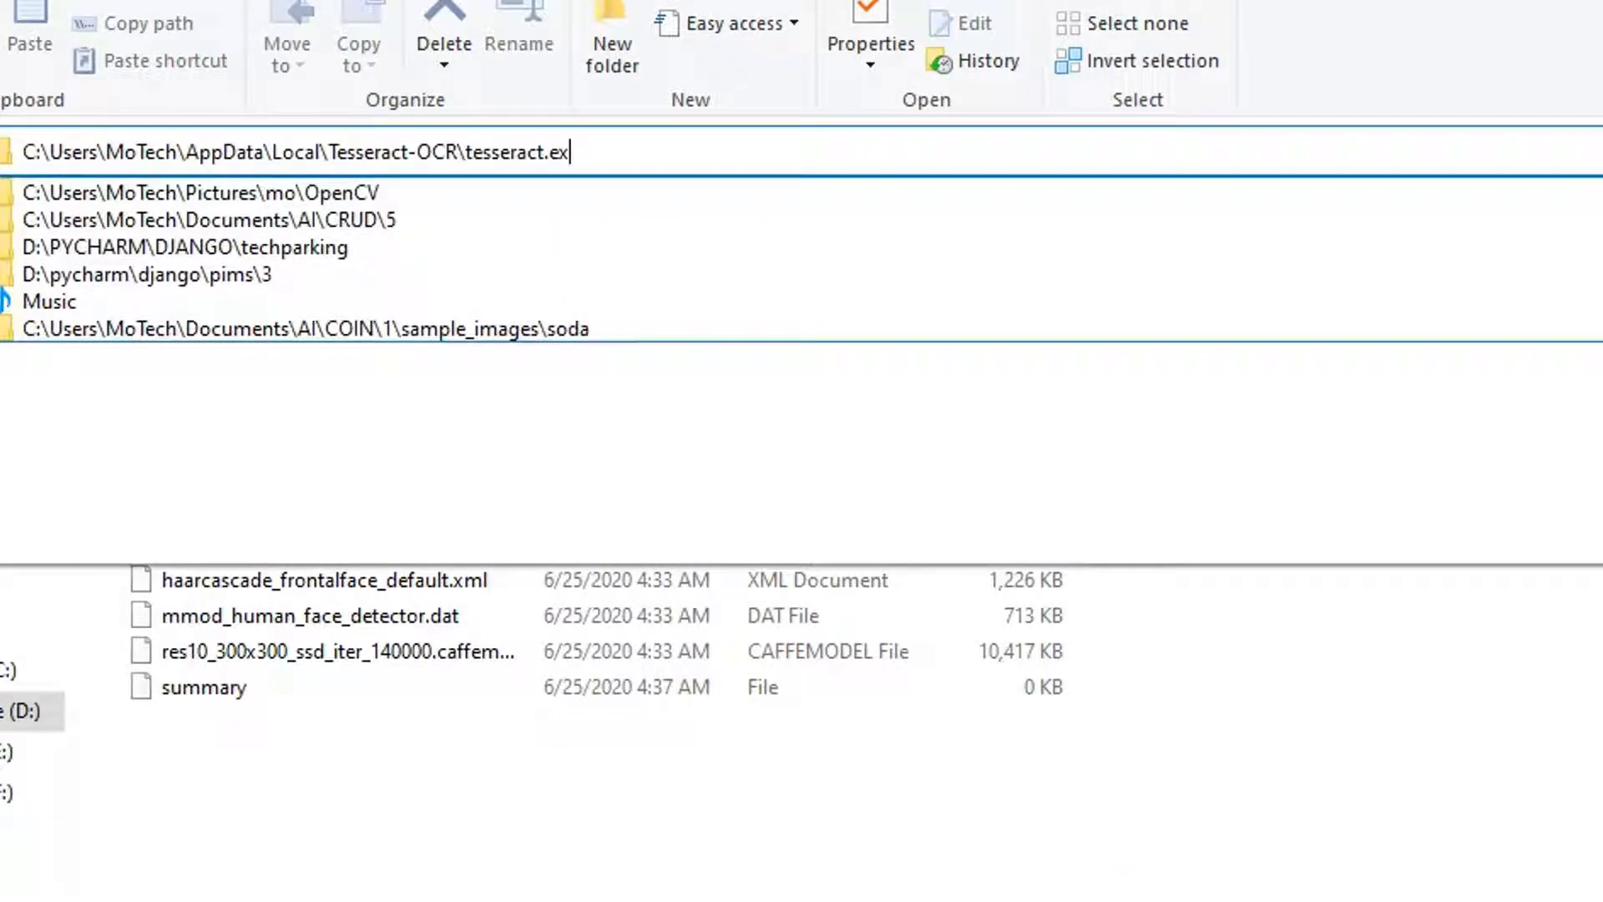
{"action": "type", "text": "e"}
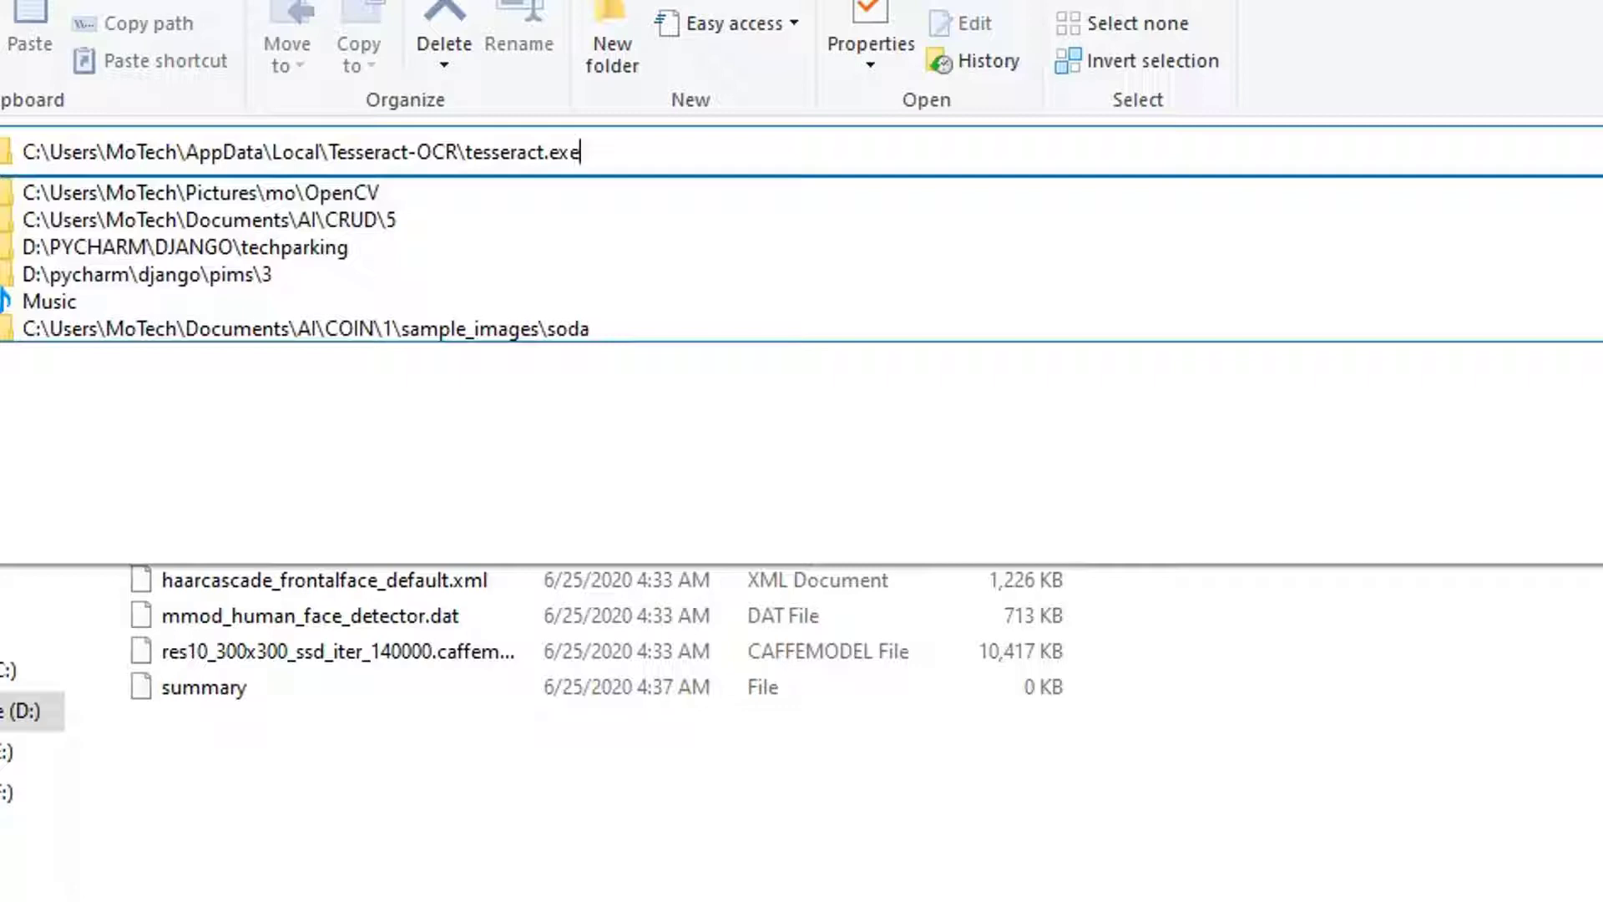
{"action": "key", "text": "Backspace"}
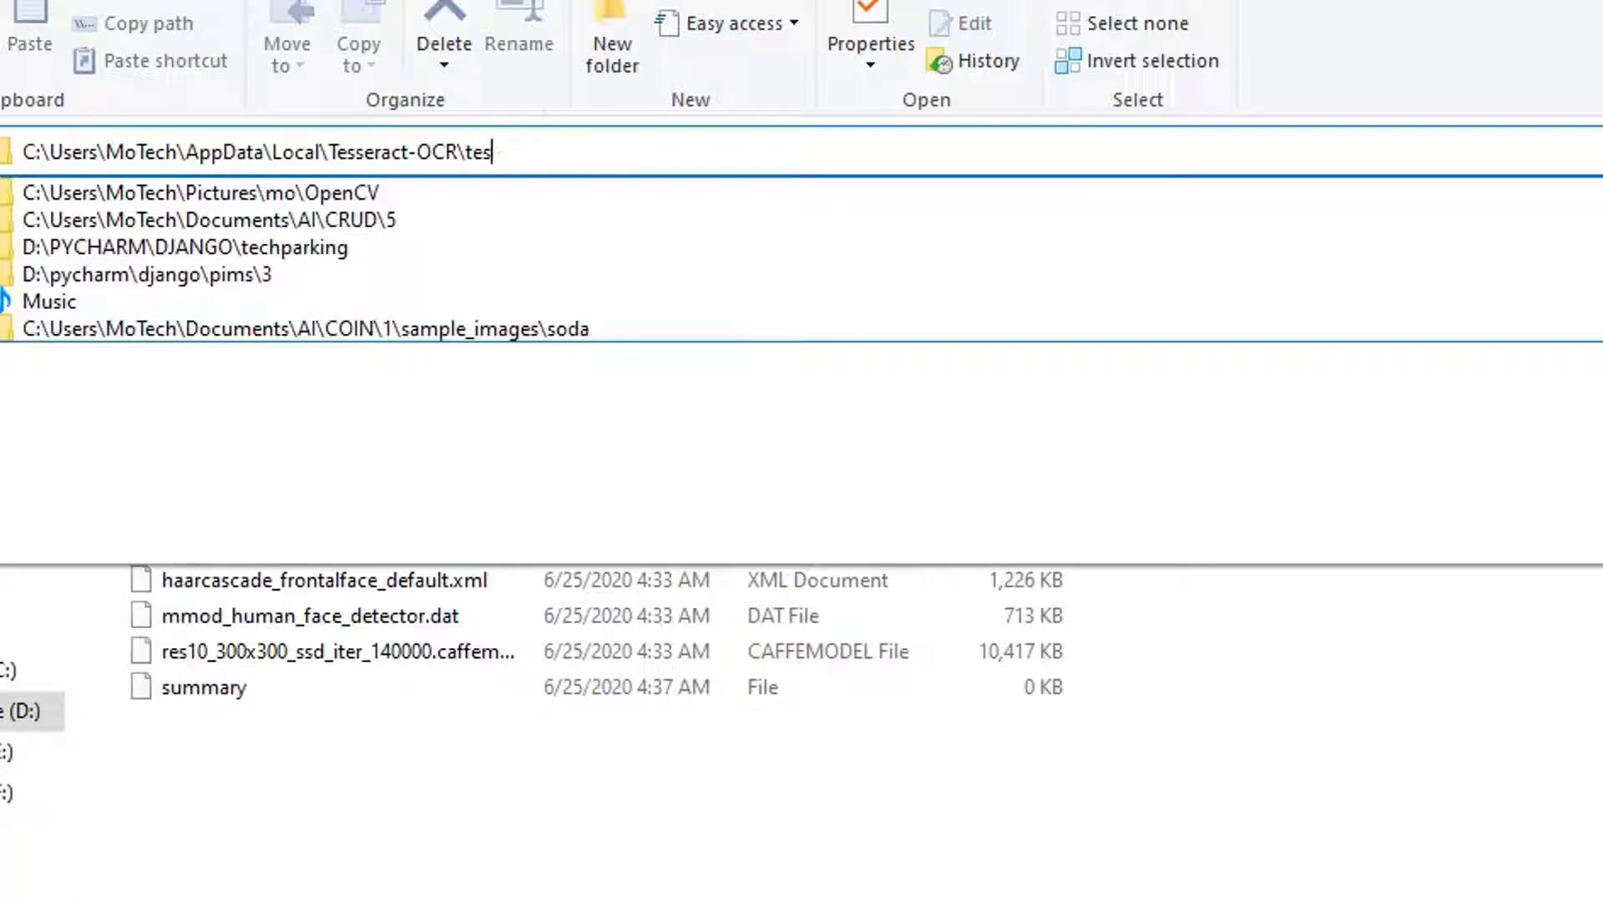
{"action": "key", "text": "Enter"}
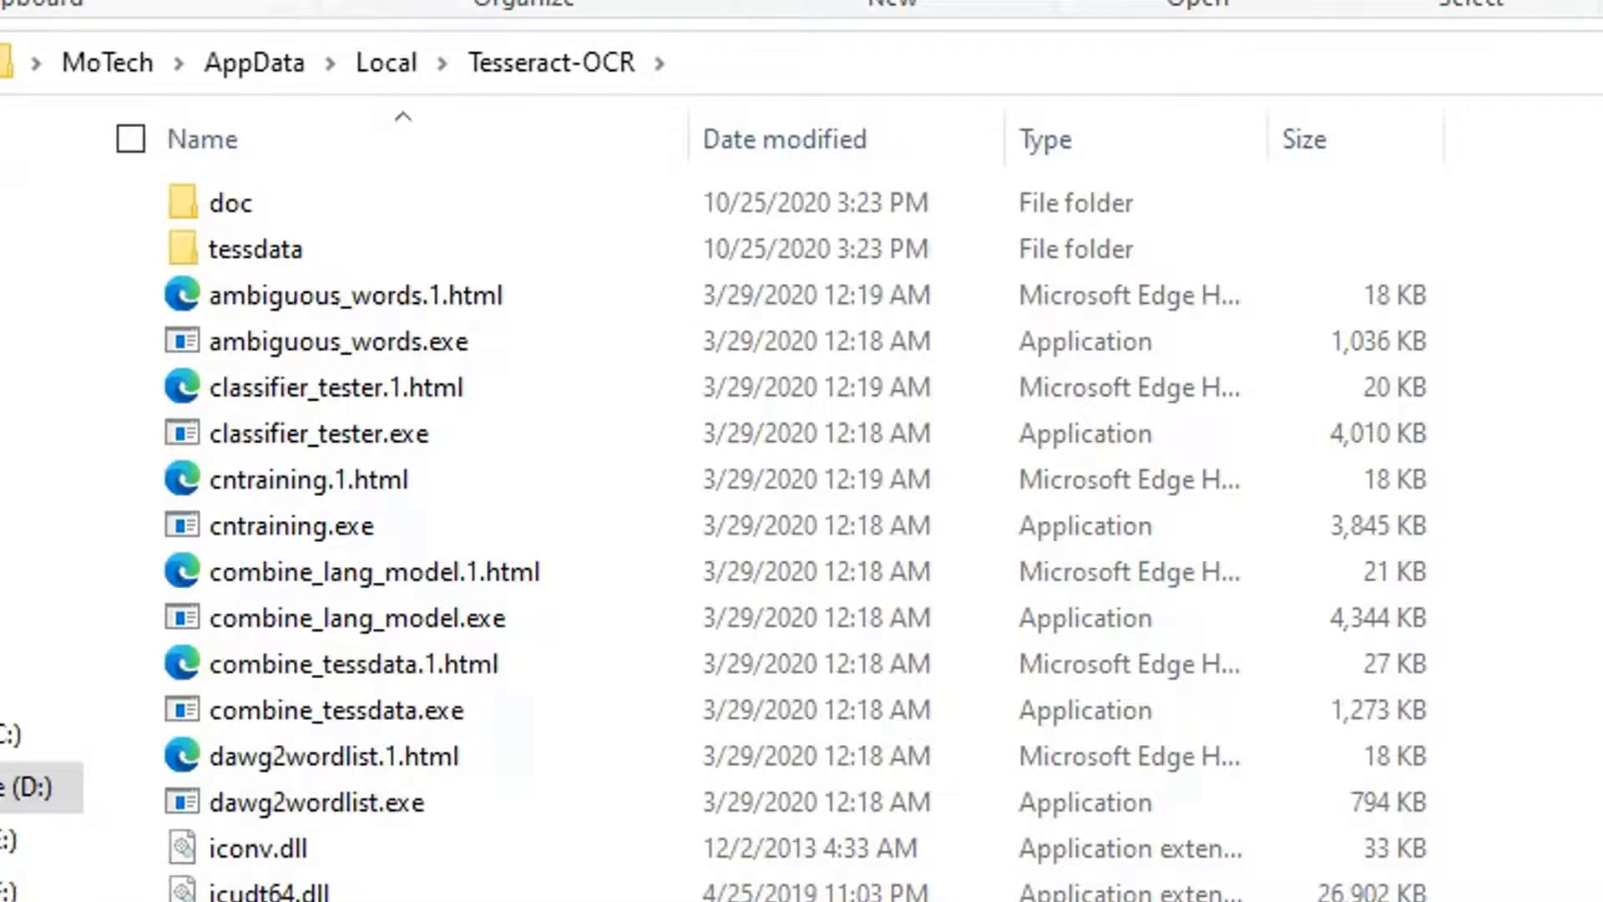
Step: Scroll down the Tesseract-OCR folder and select tesseract.exe
{"action": "scroll", "scroll_direction": "down", "scroll_amount": 3}
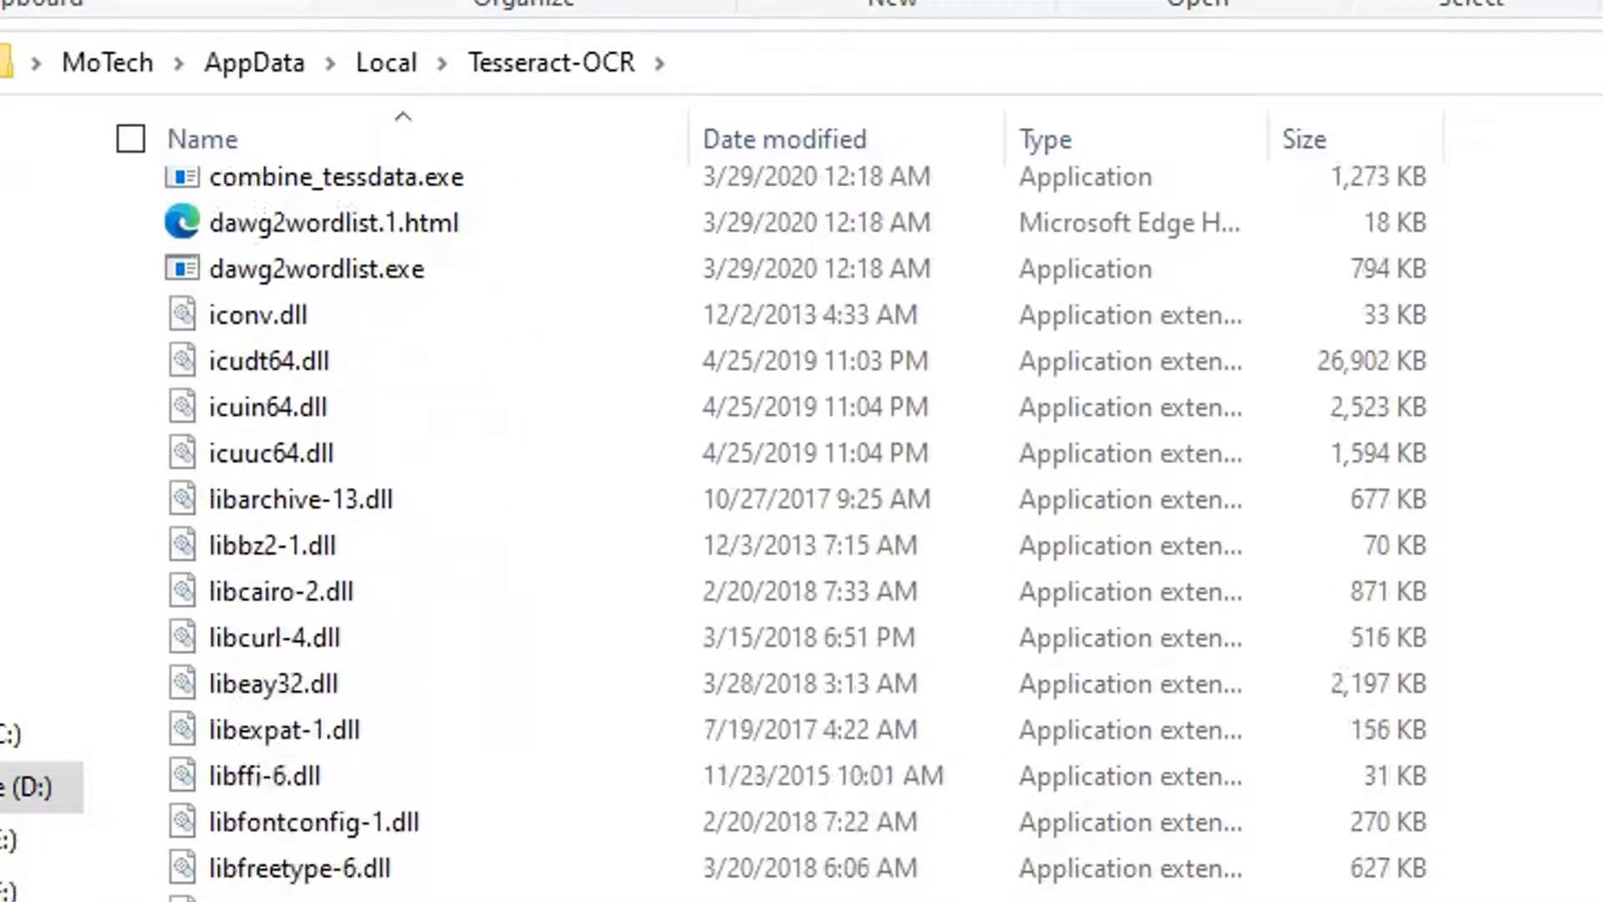
{"action": "scroll", "scroll_direction": "down", "scroll_amount": 3}
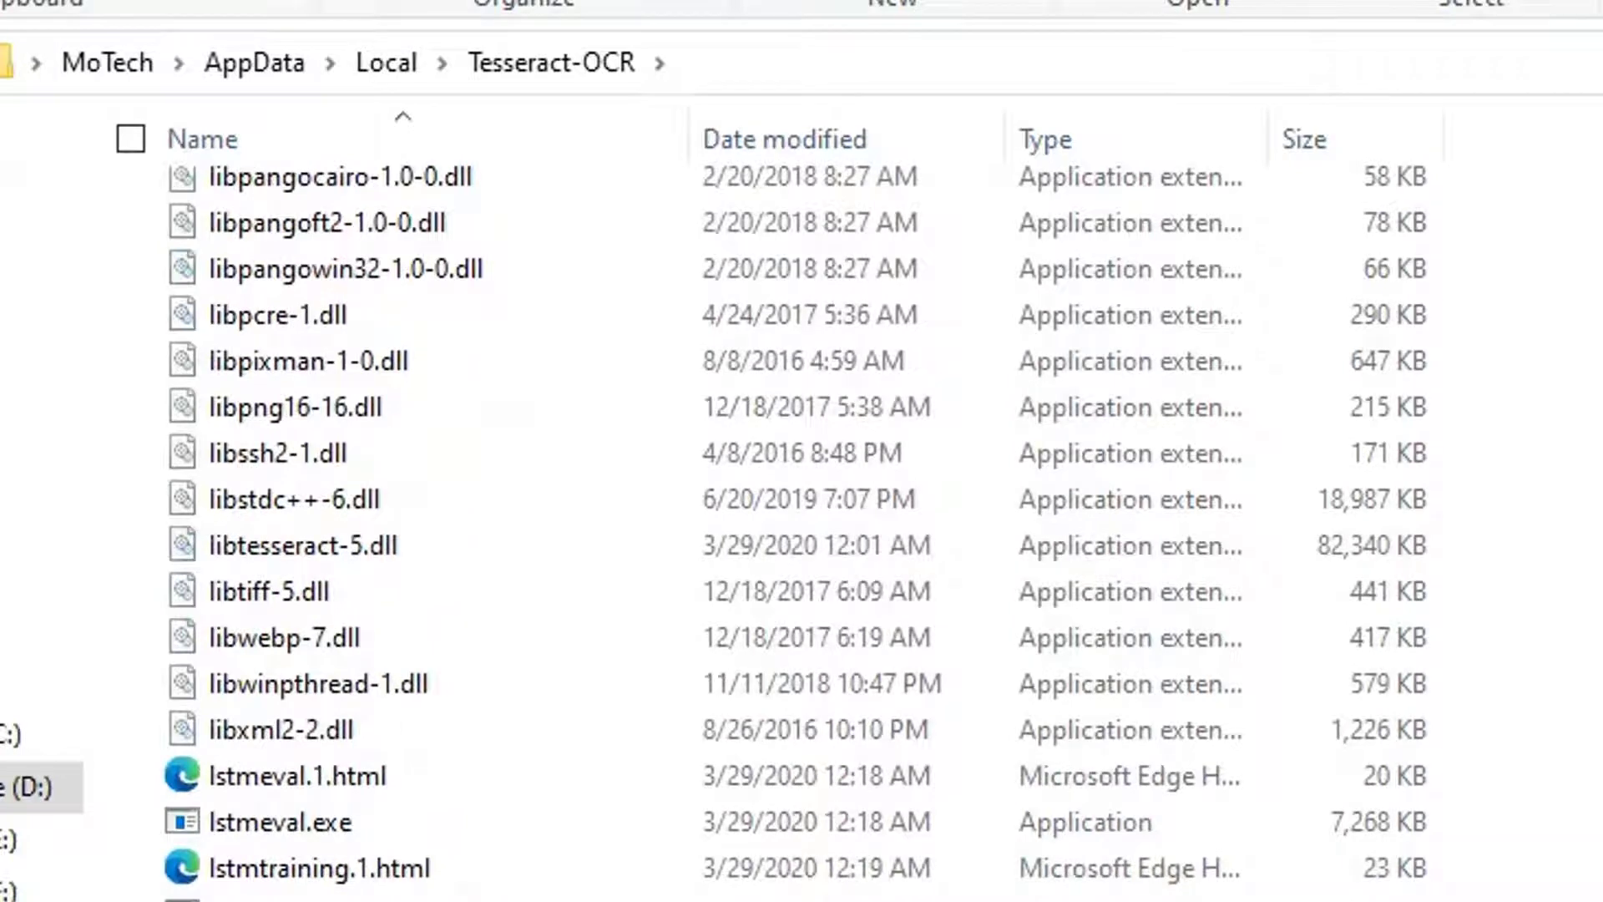
{"action": "scroll", "scroll_direction": "down", "scroll_amount": 3}
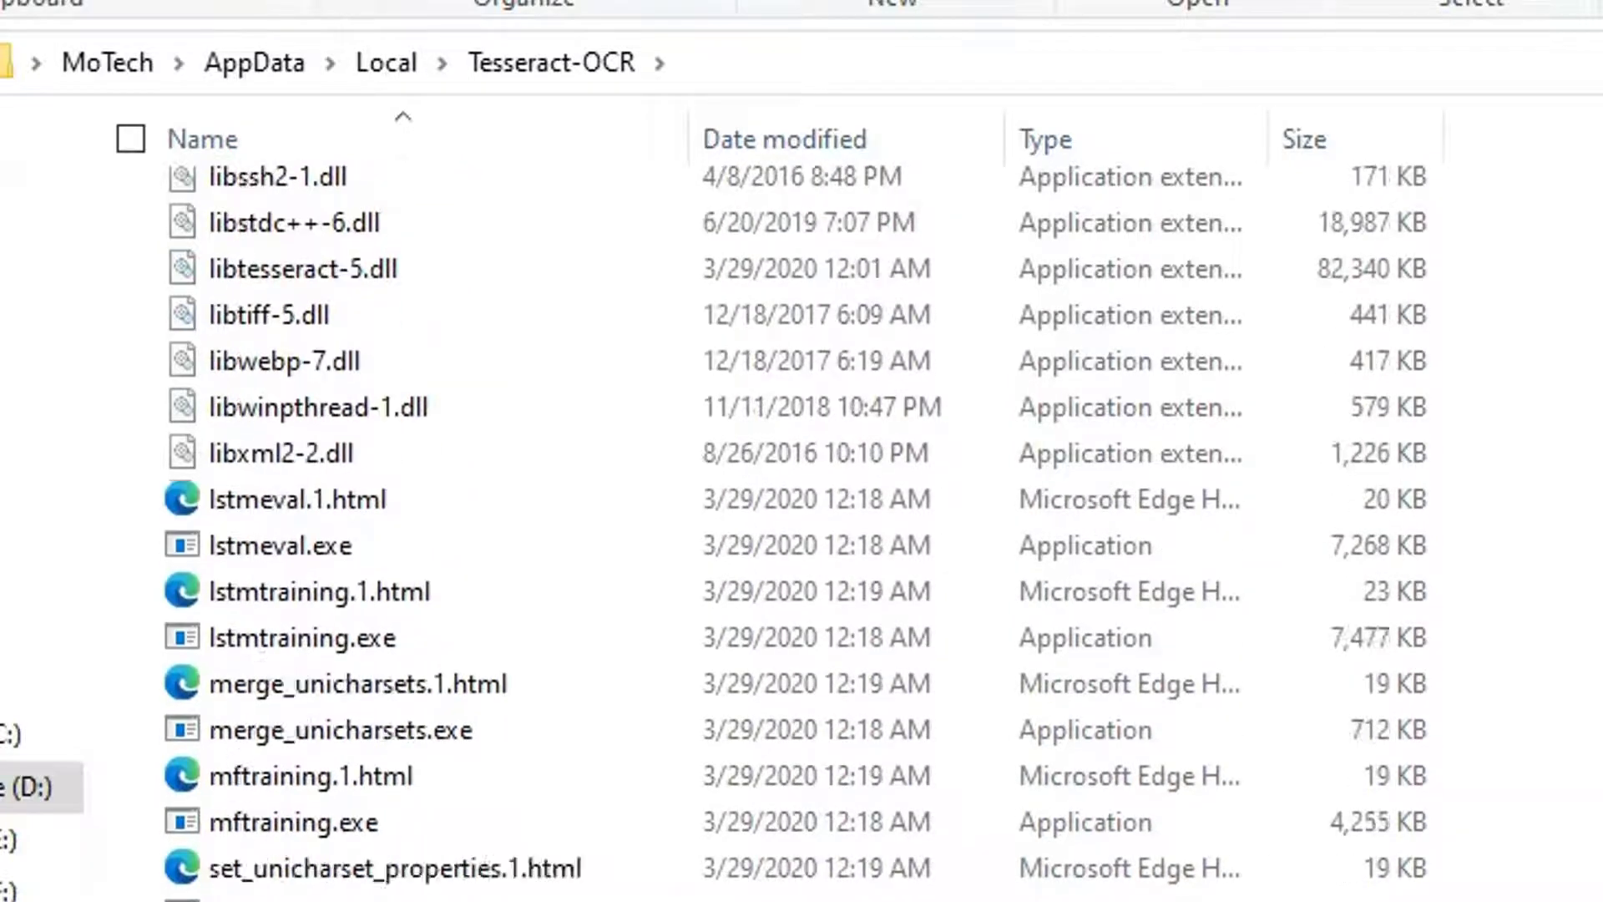
{"action": "scroll", "scroll_direction": "down", "scroll_amount": 3}
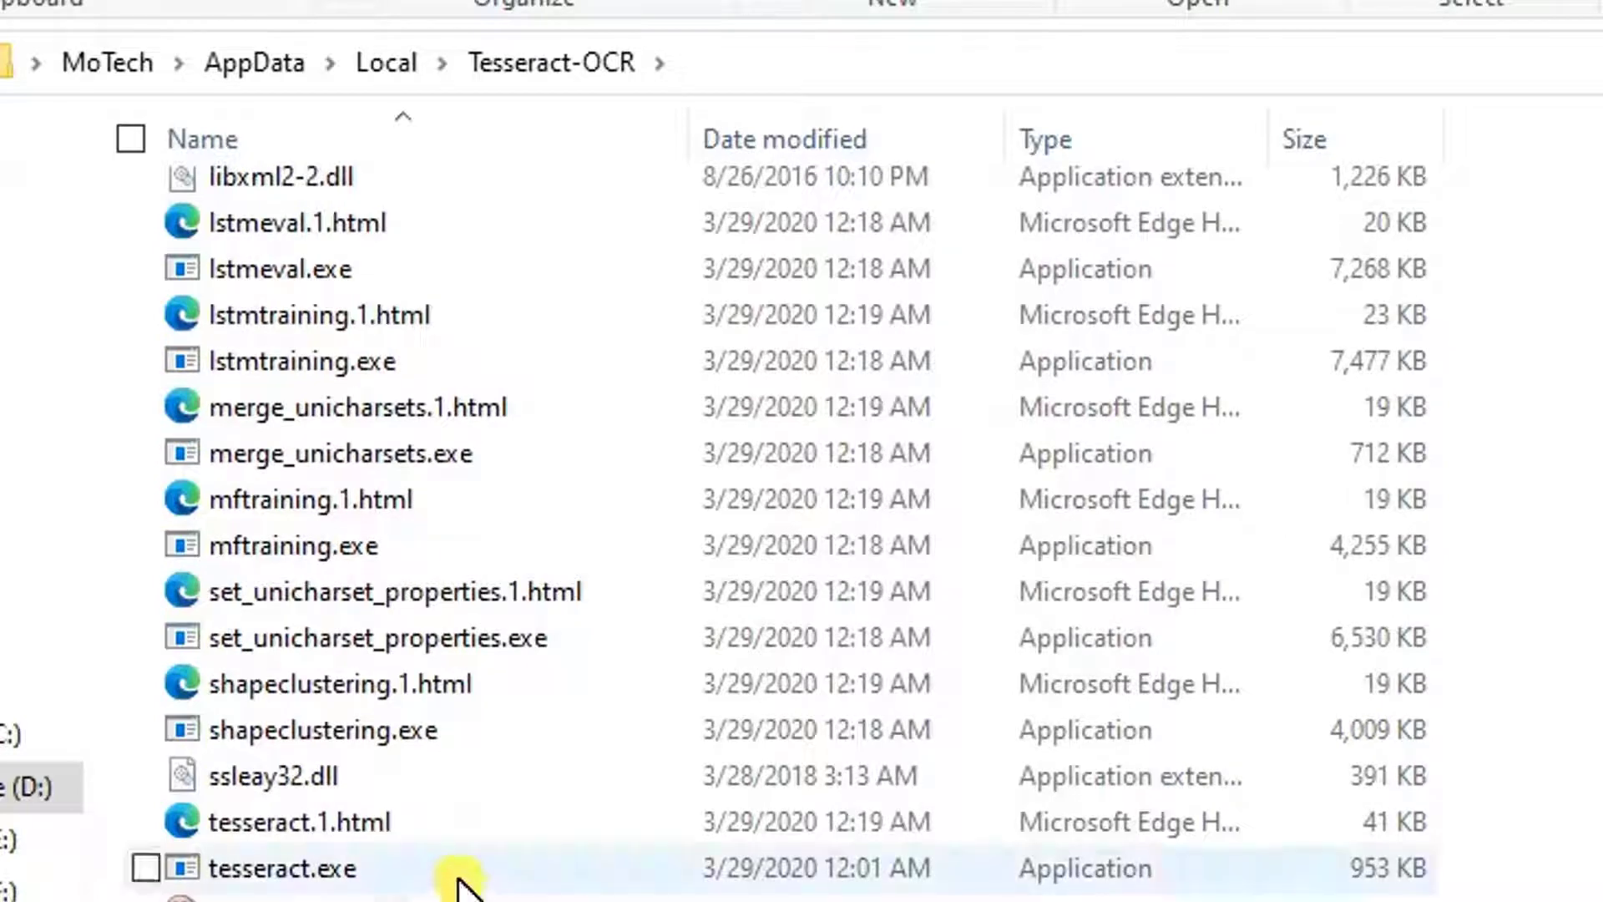
{"action": "left_click", "coordinate": [144, 868]}
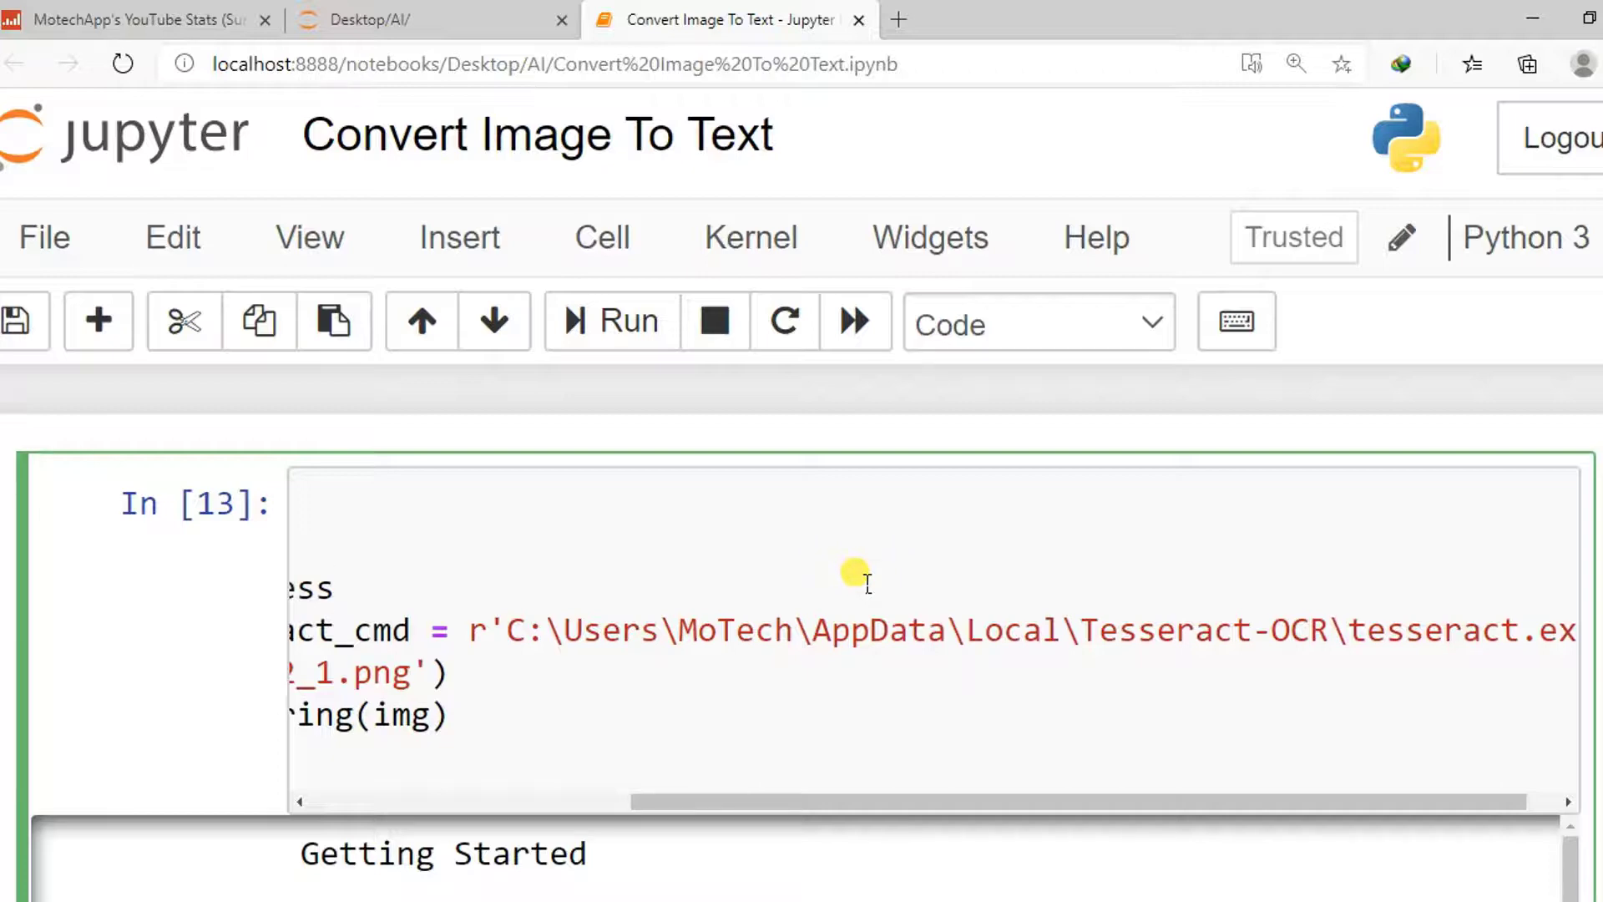
{"action": "left_click", "coordinate": [337, 588]}
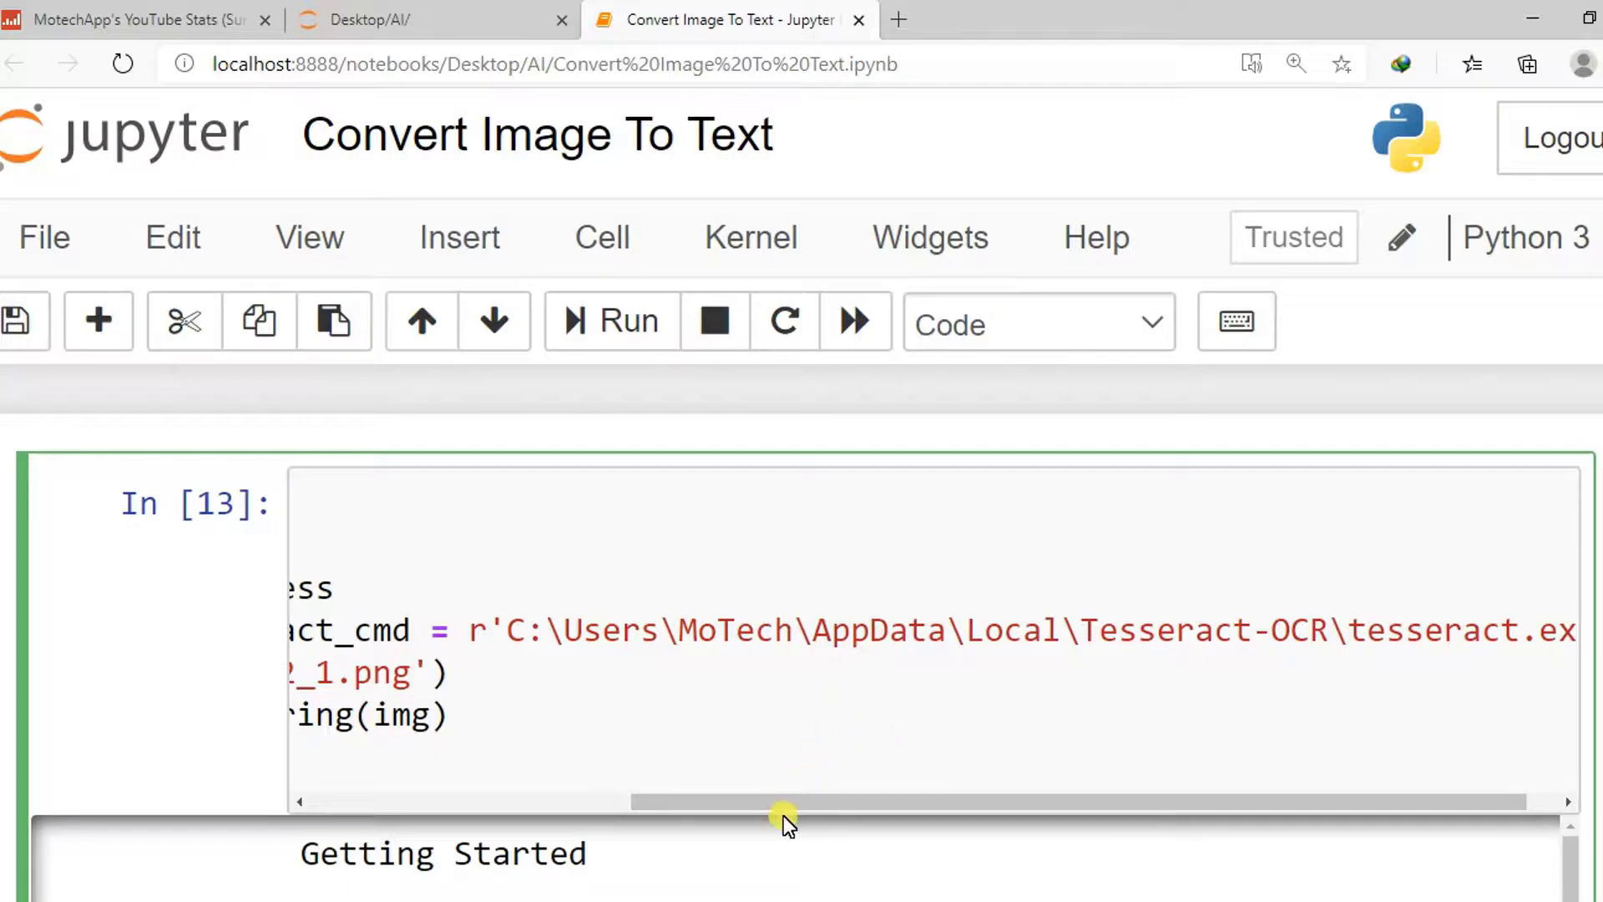
{"action": "left_click_drag", "start_coordinate": [782, 802], "coordinate": [665, 802]}
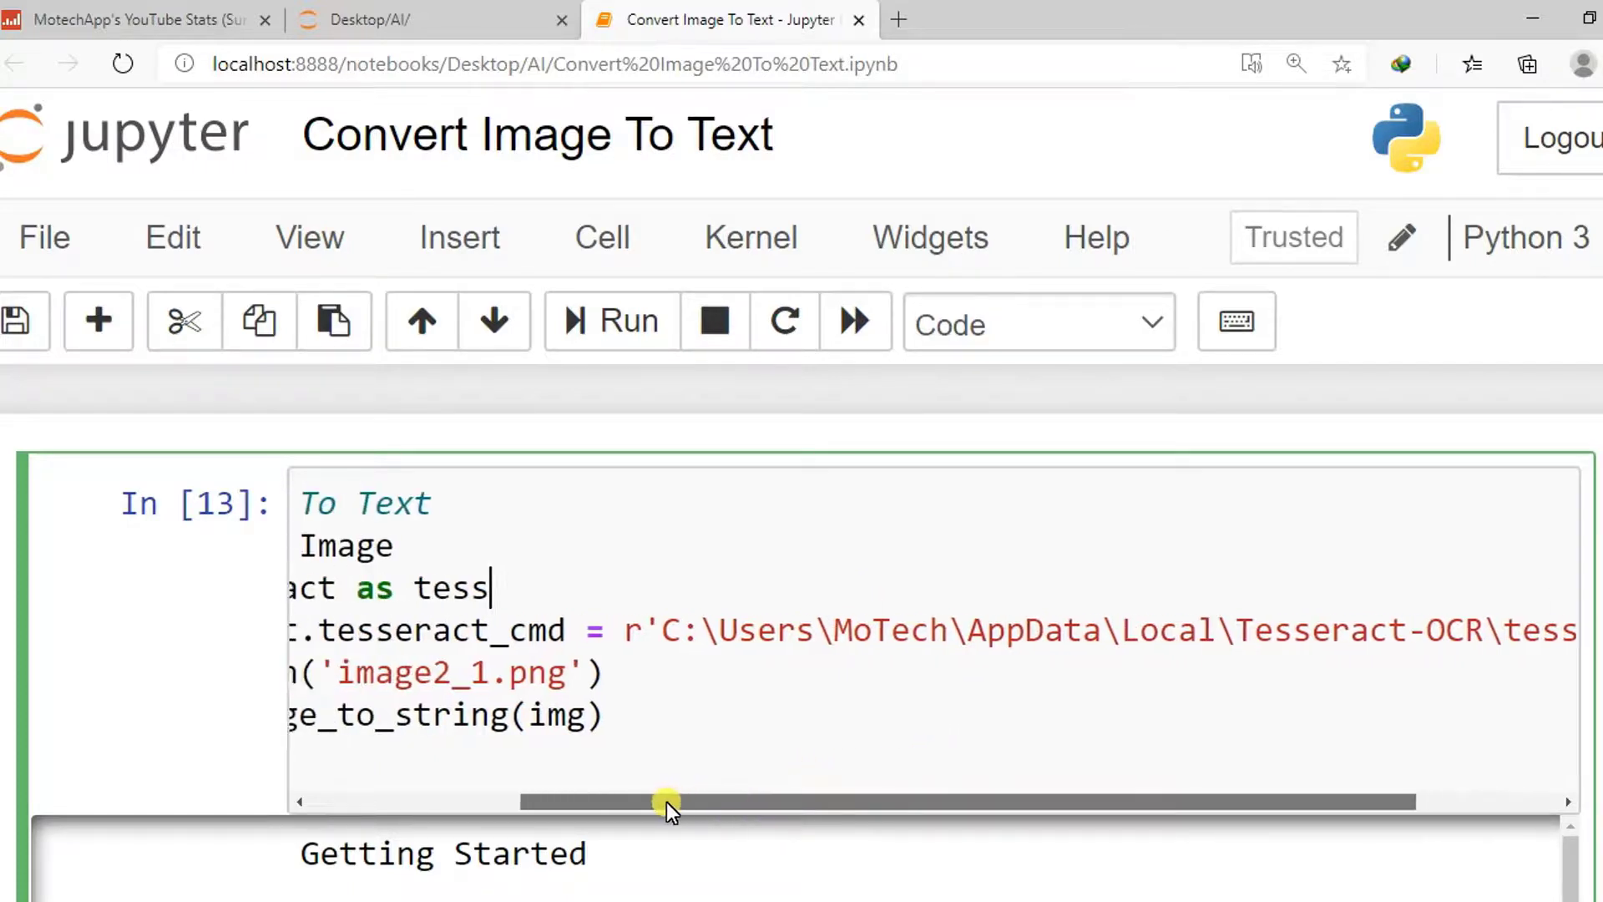